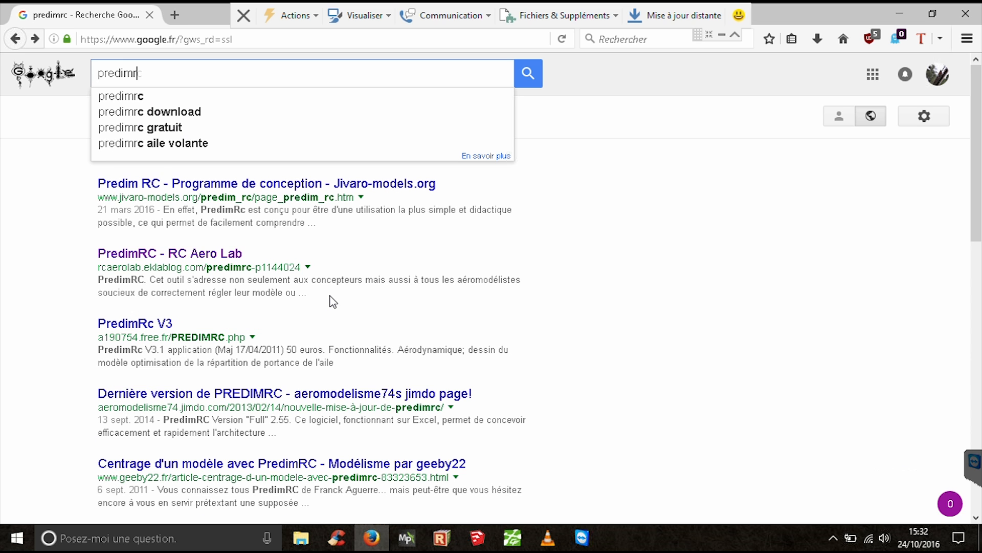
# Search Google for 'predimrc' and open the PredimRC - RC Aero Lab result.
pyautogui.write('c')
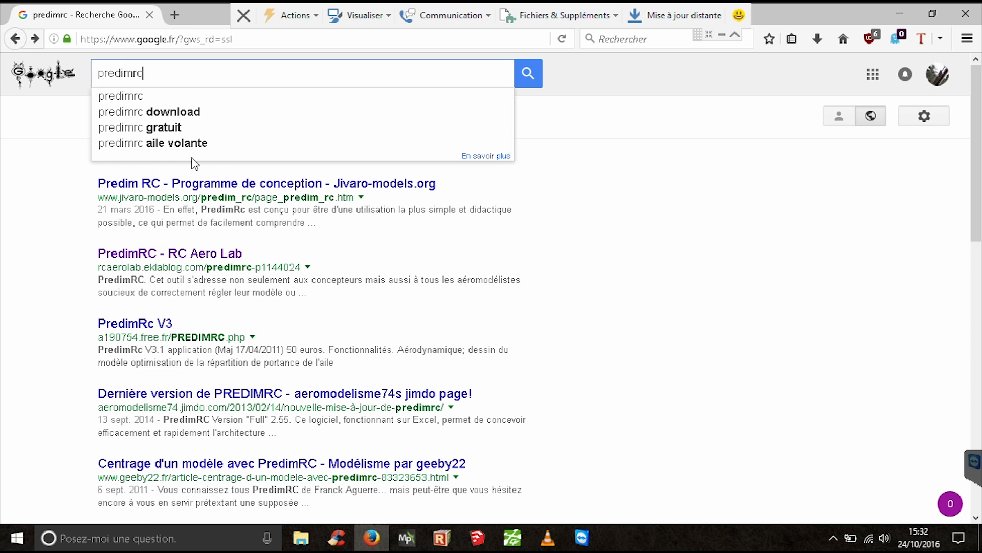
pyautogui.moveTo(136, 276)
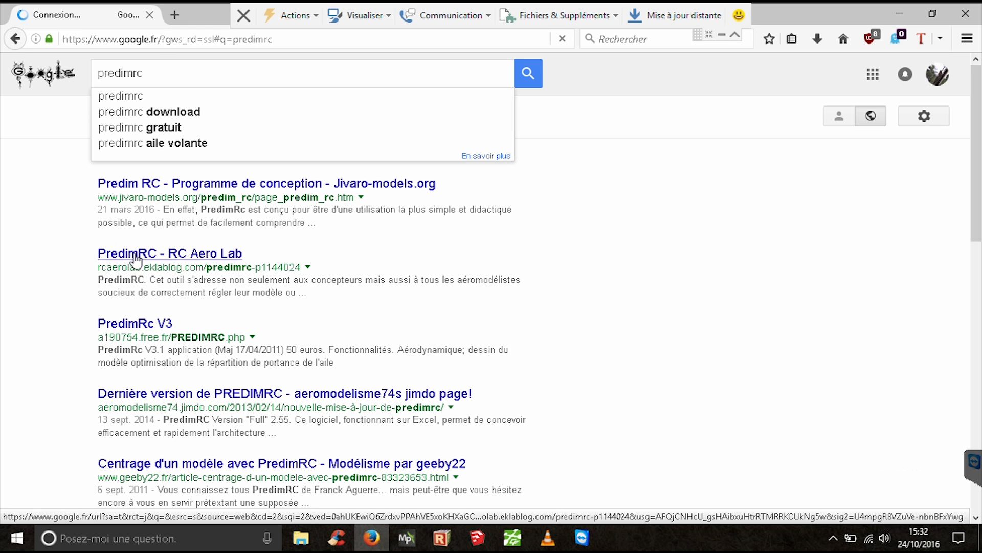
pyautogui.click(169, 253)
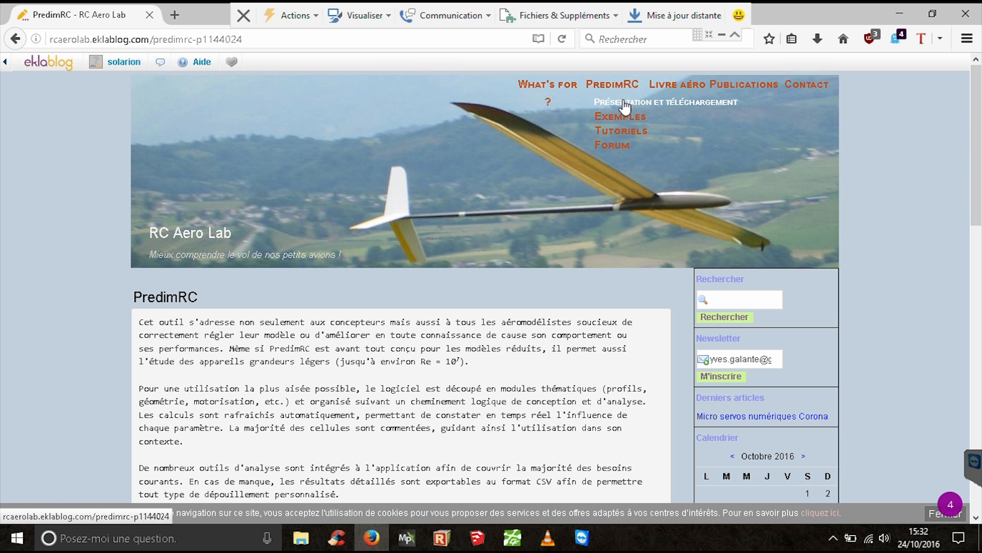
# Download the PredimRC lite 2.57d spreadsheet from the versions list and save it to disk.
pyautogui.scroll(-3)
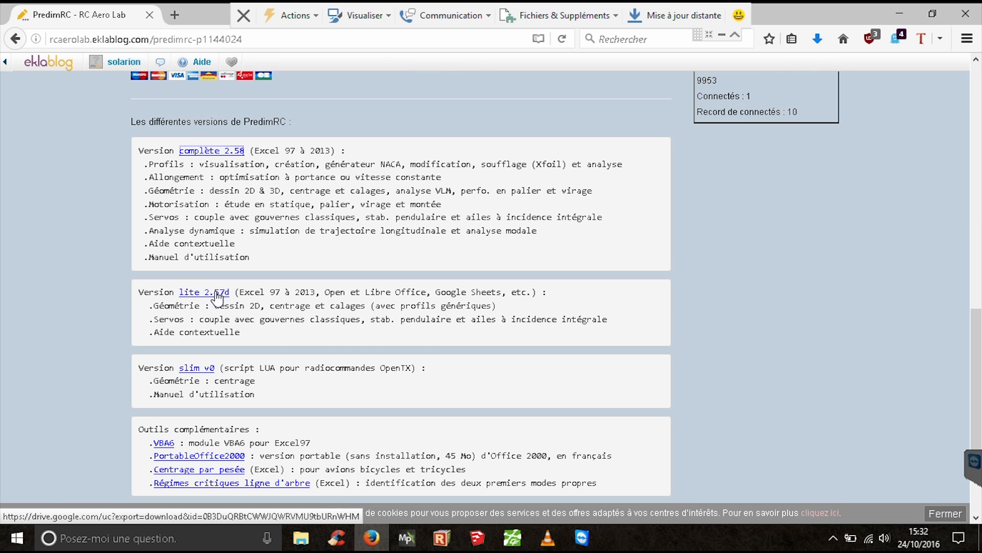
pyautogui.moveTo(151, 313)
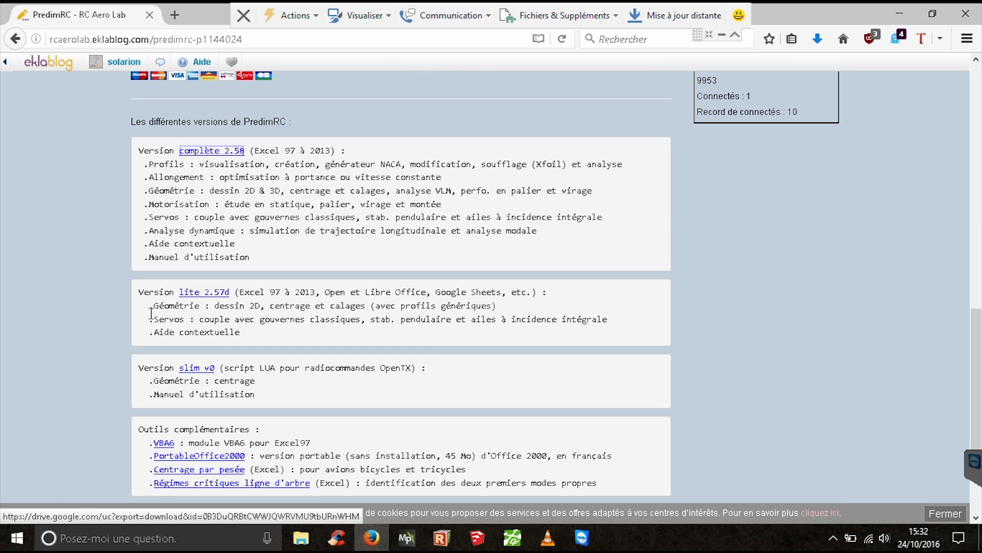
pyautogui.moveTo(191, 297)
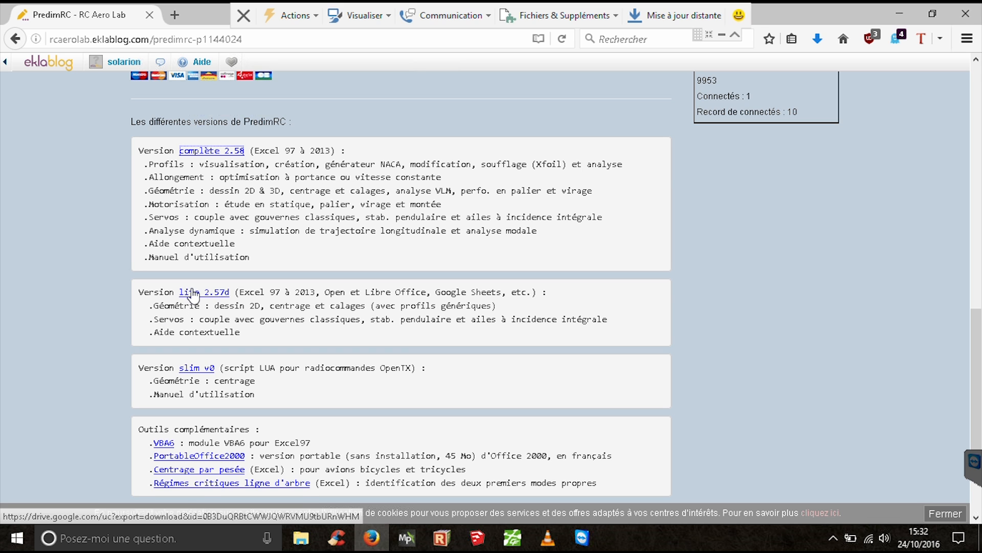
pyautogui.click(205, 291)
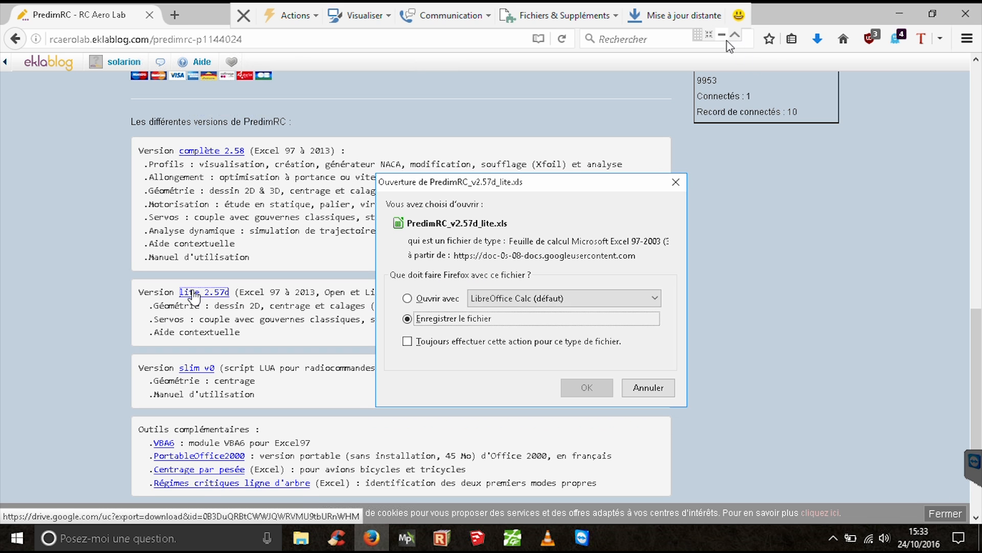
pyautogui.moveTo(586, 387)
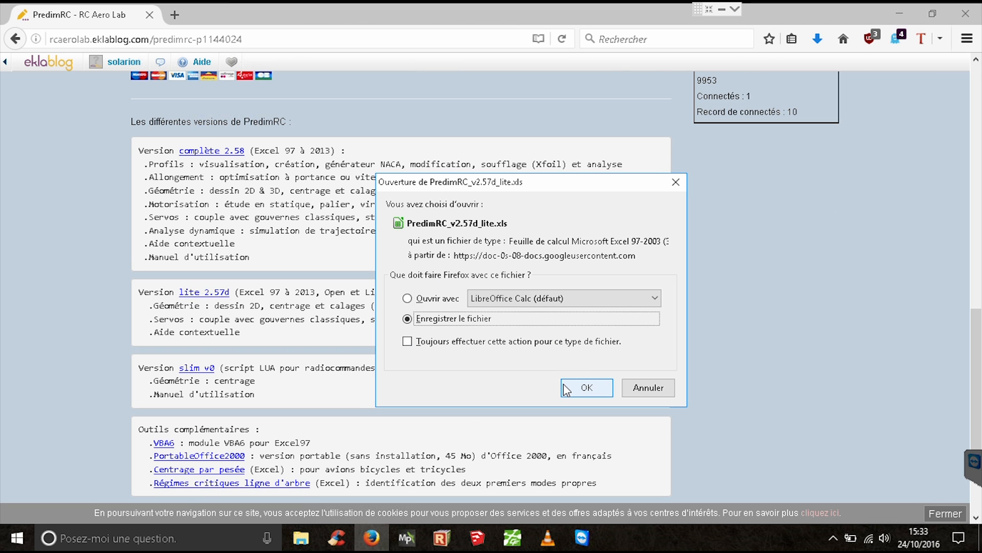
pyautogui.click(585, 387)
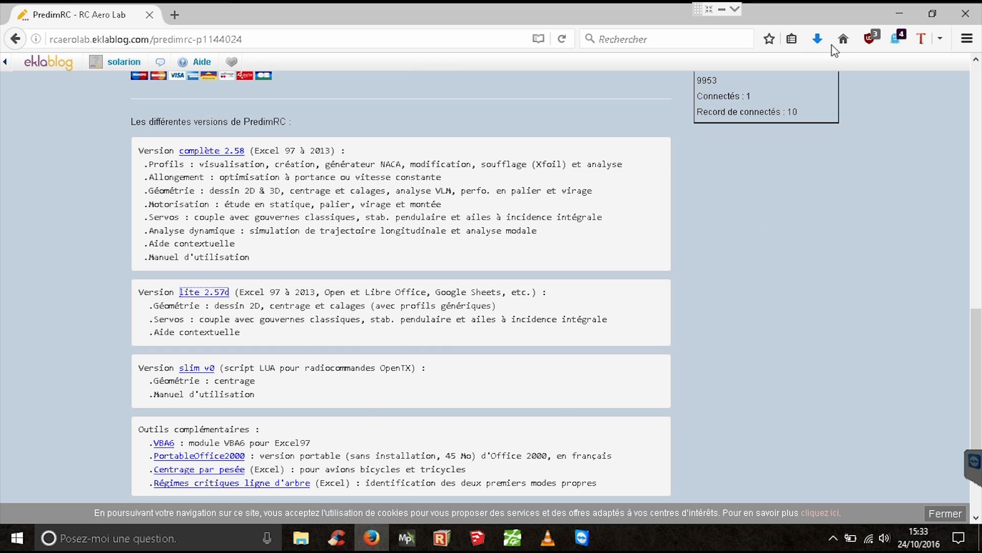
pyautogui.click(816, 38)
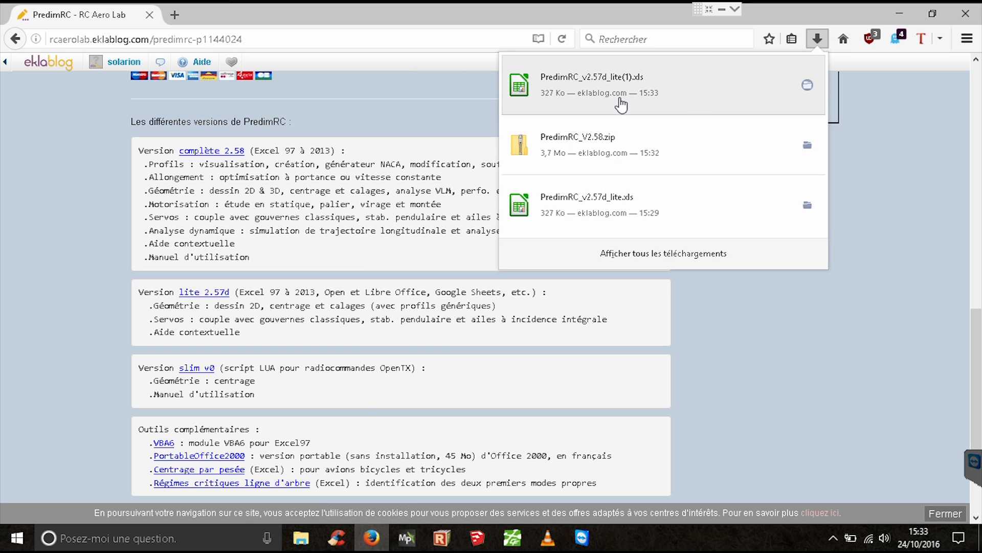
pyautogui.moveTo(601, 145)
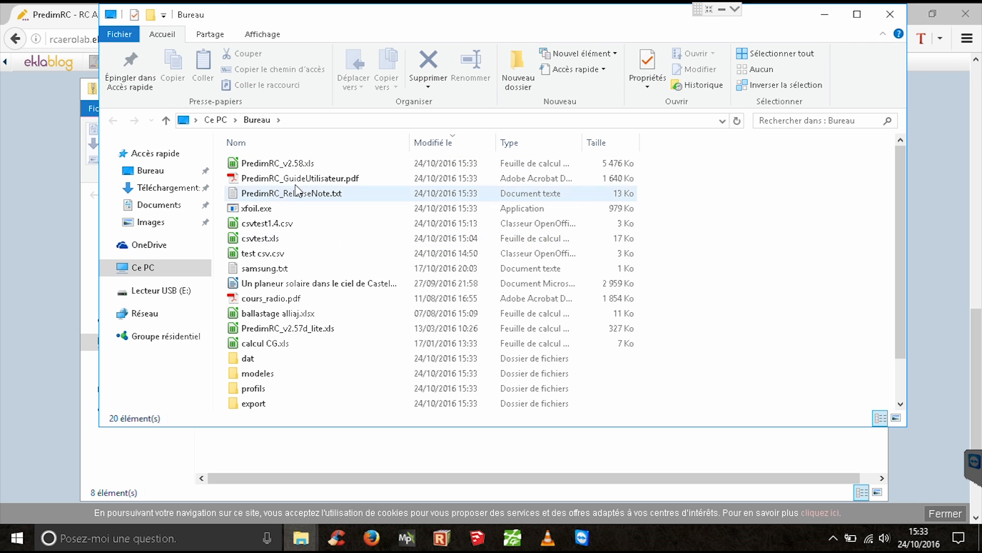
# Open the PredimRC_v2.58.xls workbook from the Bureau folder in Calc.
pyautogui.click(278, 163)
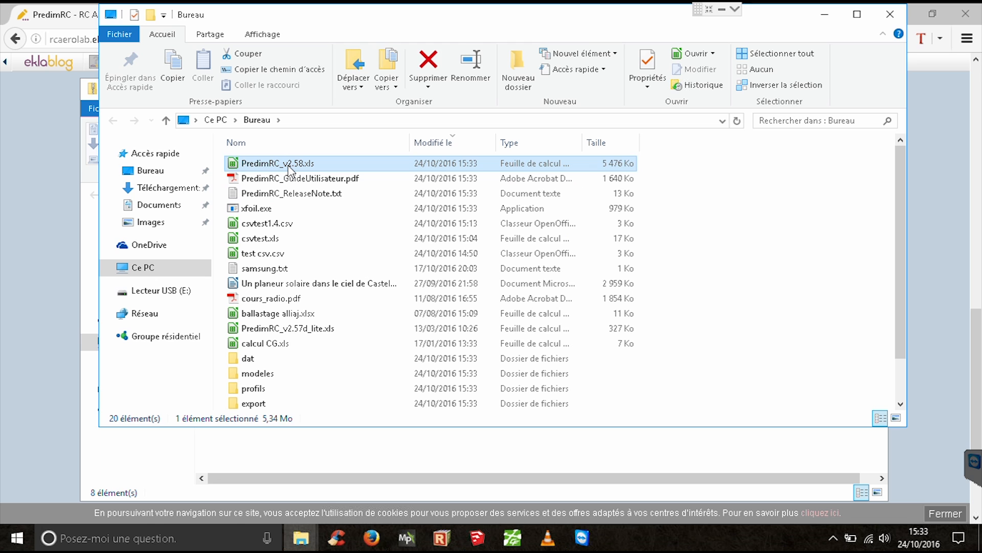
pyautogui.doubleClick(276, 163)
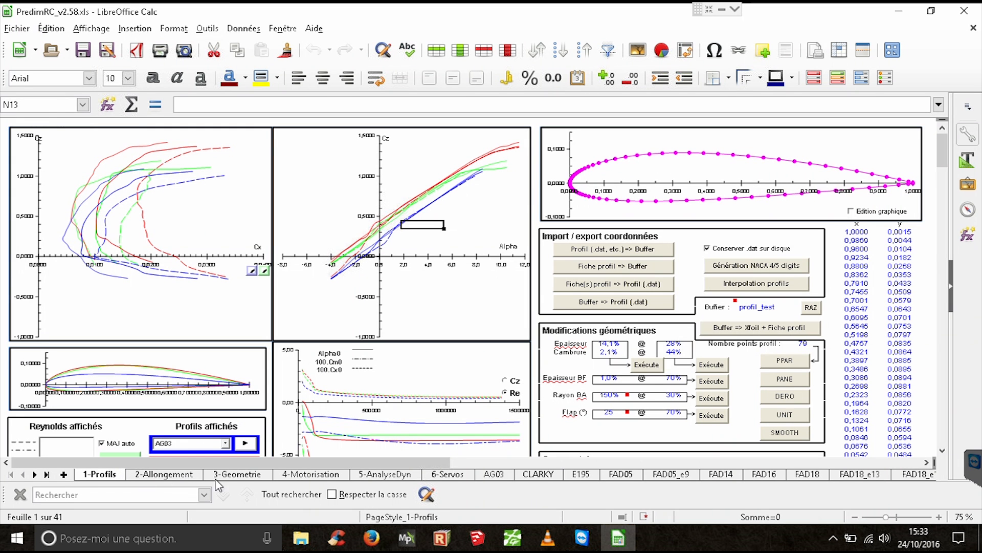
pyautogui.moveTo(674, 479)
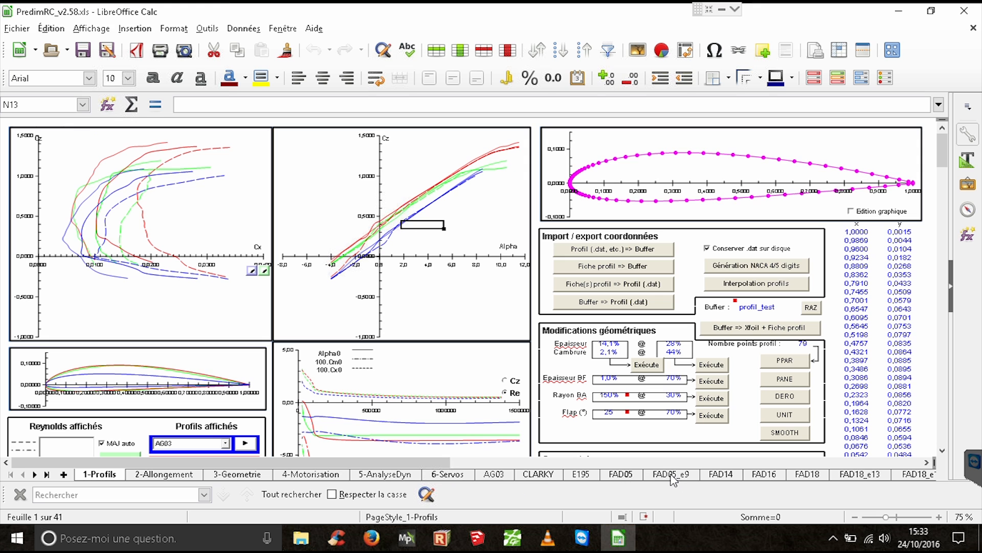
# Switch to the FAD05_e9 sheet and select its 100 coordinate rows A6:B105 for copying.
pyautogui.click(670, 473)
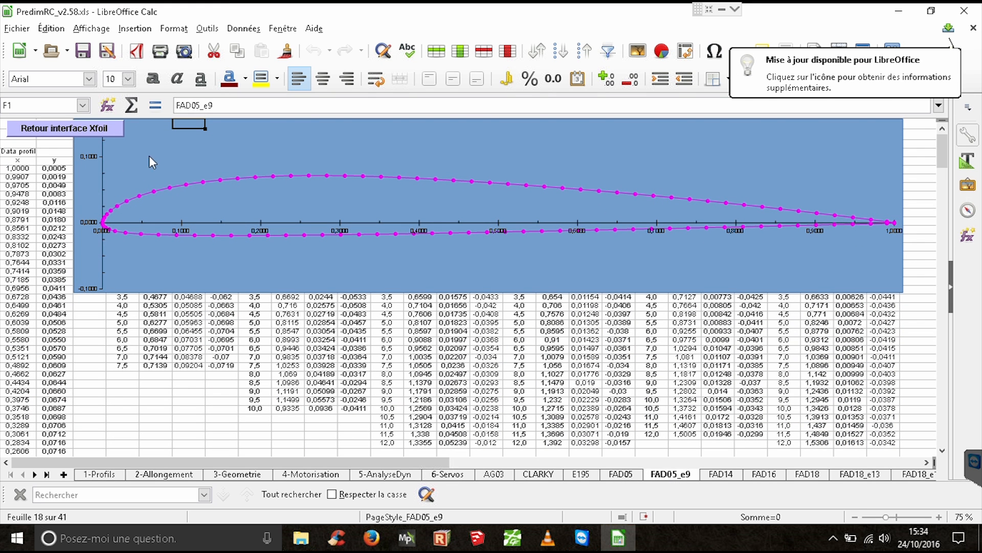
pyautogui.moveTo(18, 171)
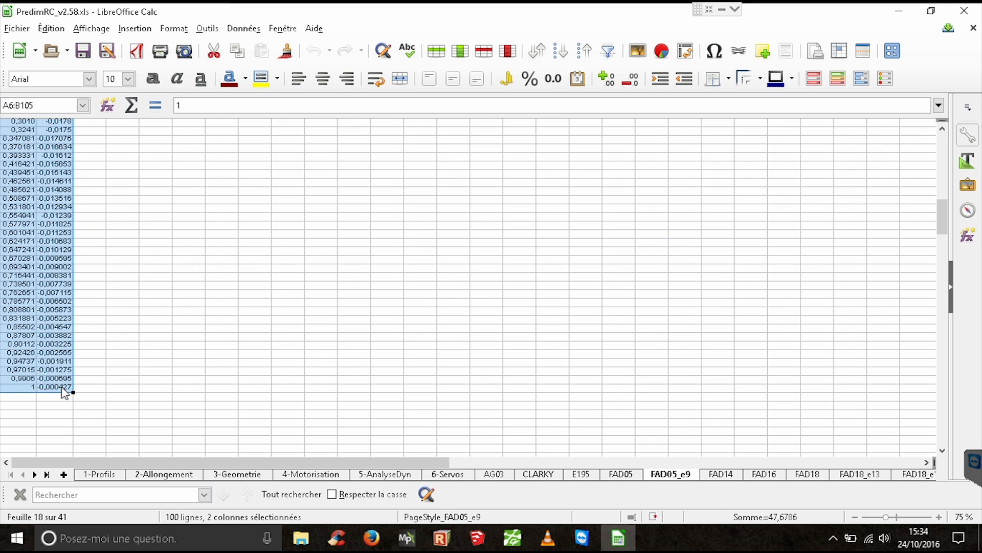
pyautogui.rightClick(63, 389)
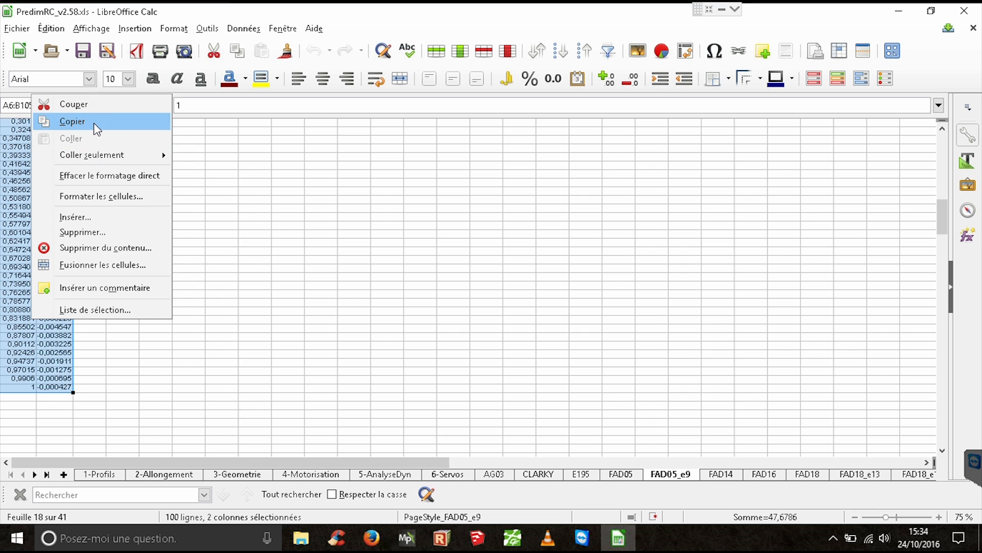
# Copy the airfoil coordinates and create a new blank workbook Sans nom 2.
pyautogui.click(16, 28)
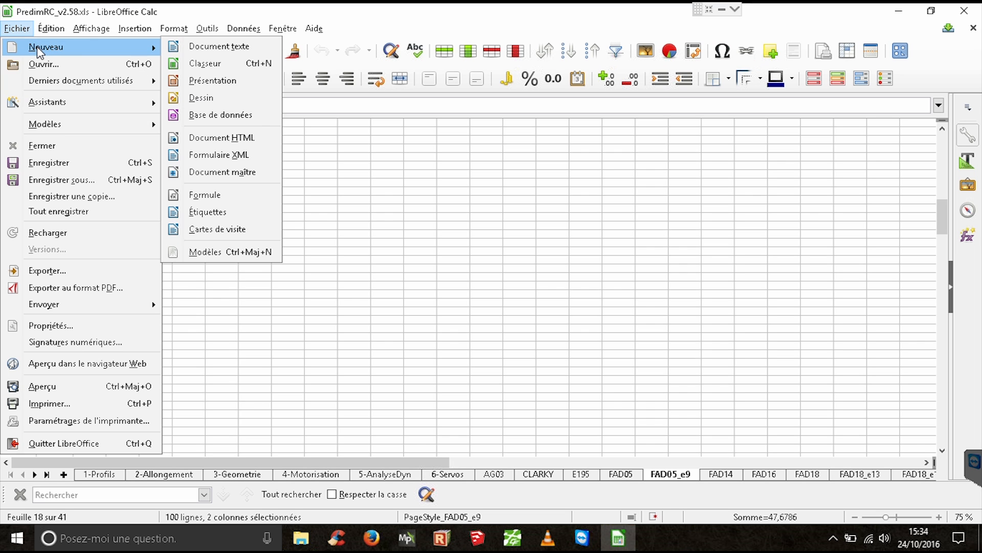
pyautogui.moveTo(204, 63)
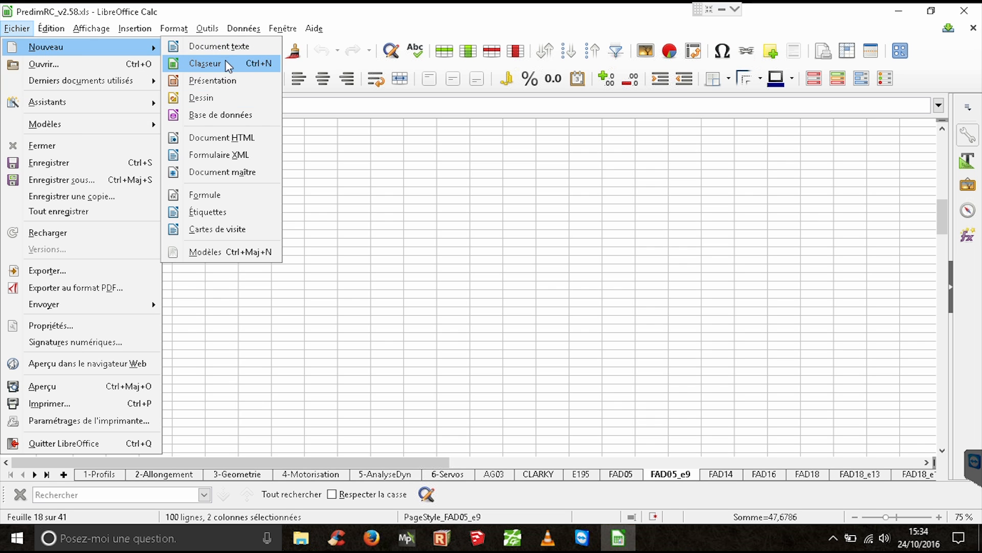
pyautogui.moveTo(226, 68)
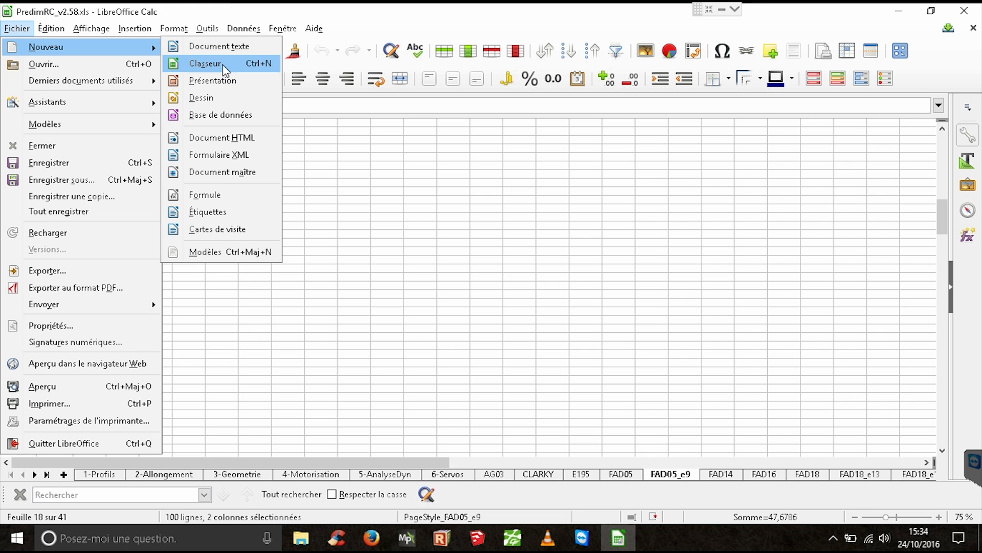
pyautogui.click(204, 63)
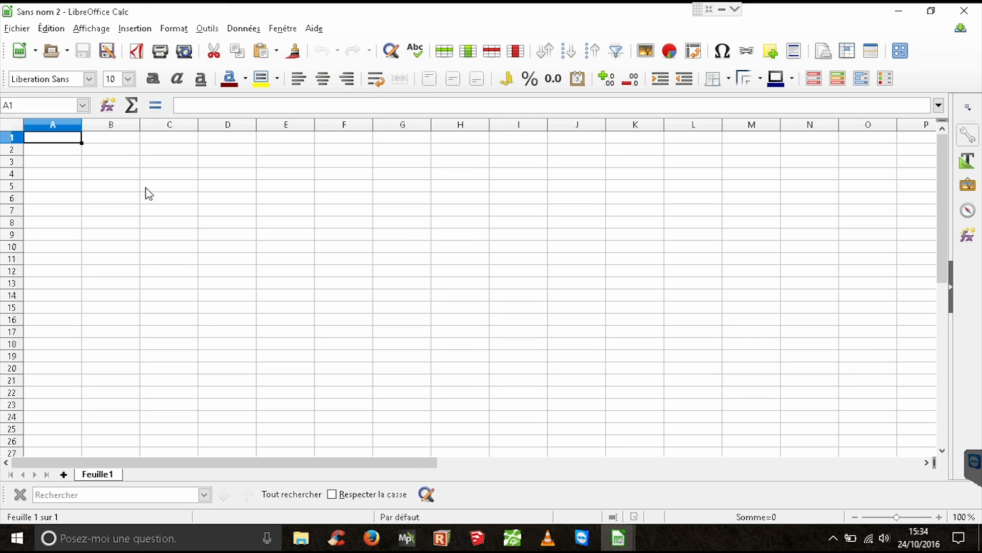
# Paste the coordinates into columns B–C and auto-fill column A with the sequence 1 to 100.
pyautogui.click(111, 137)
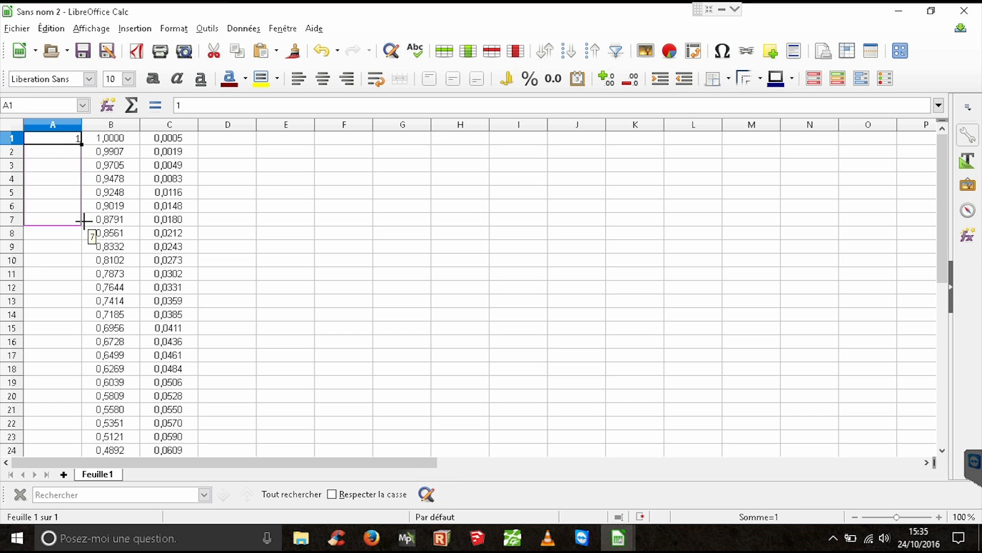
pyautogui.scroll(-3)
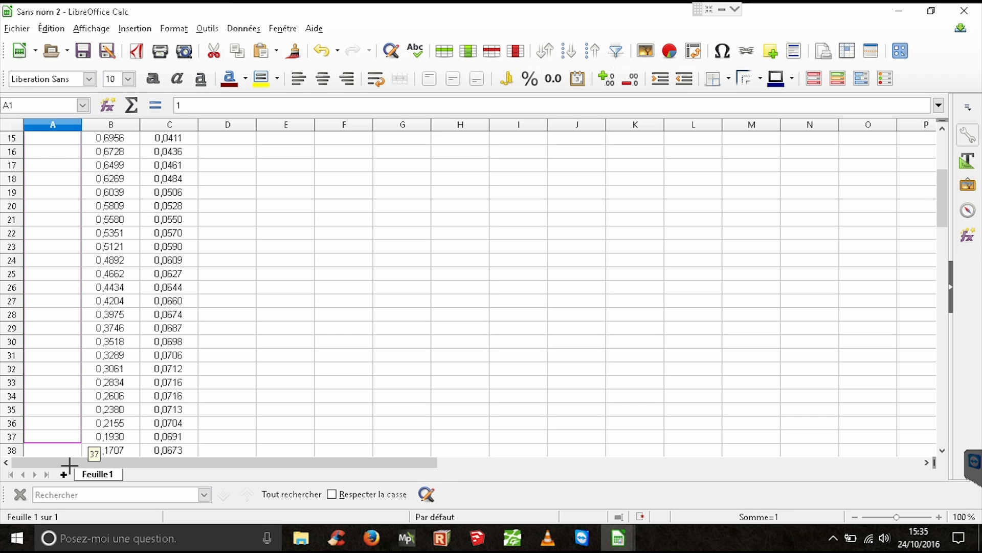
pyautogui.scroll(-3)
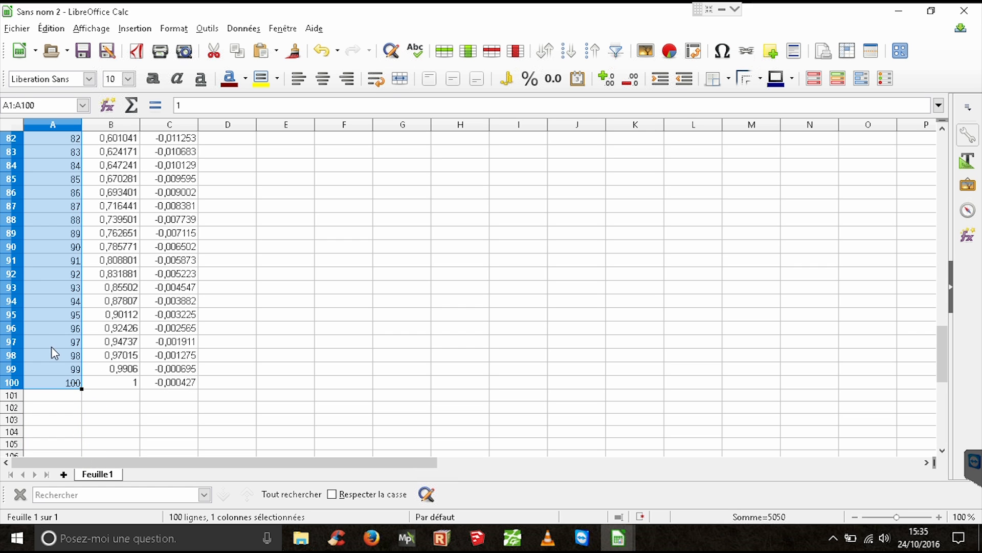
pyautogui.click(52, 342)
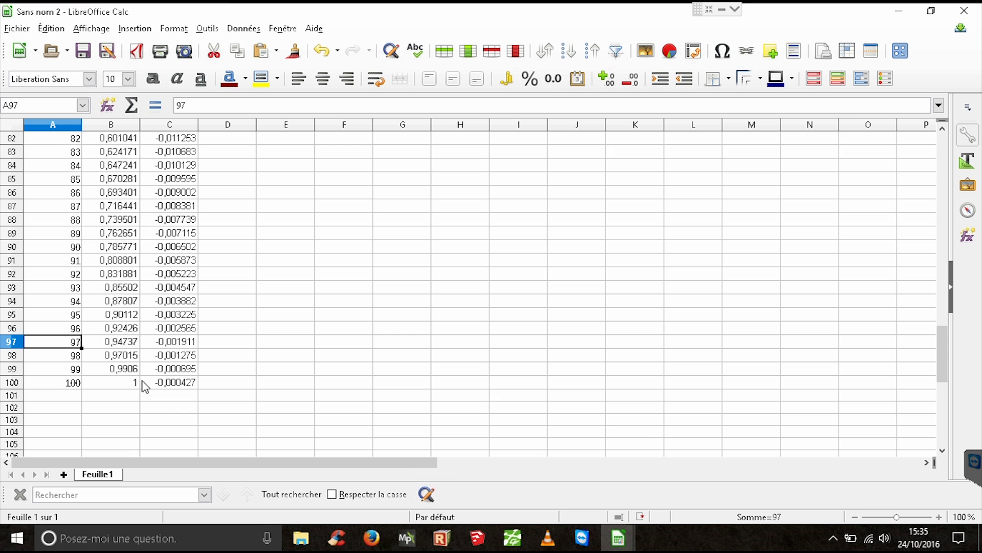
pyautogui.scroll(3)
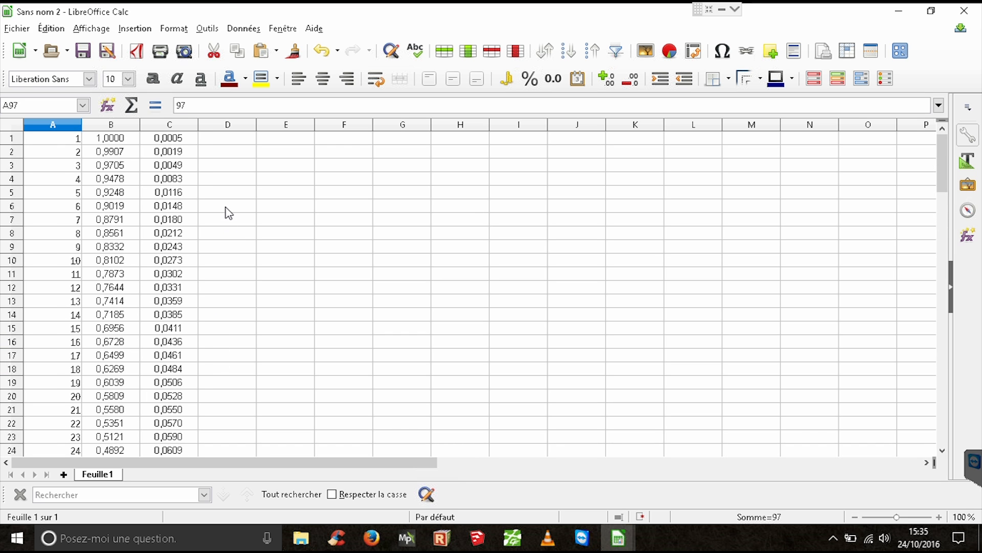
# Enter zeros in column D and extend them down to D100 beside the coordinates.
pyautogui.click(227, 137)
pyautogui.write('0')
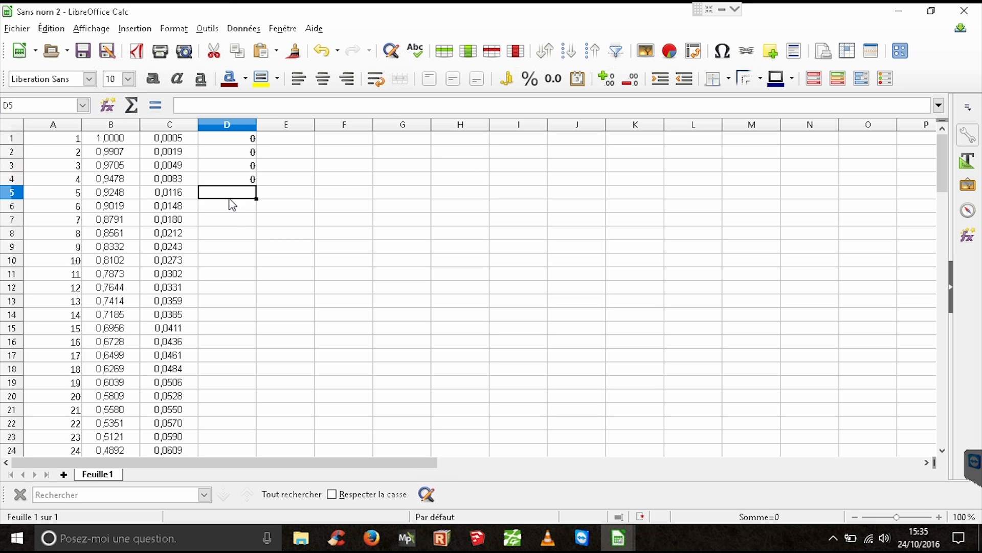
pyautogui.click(227, 139)
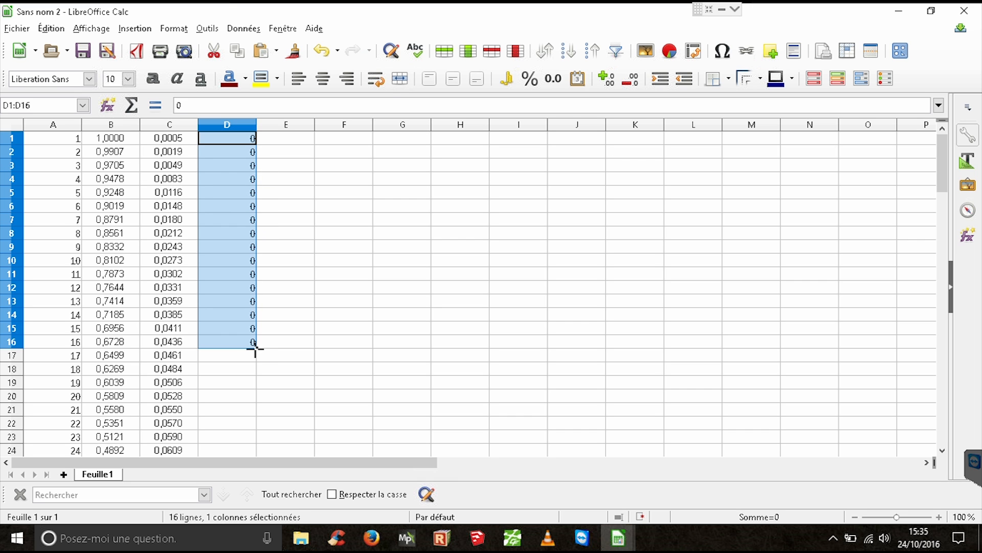
pyautogui.scroll(-3)
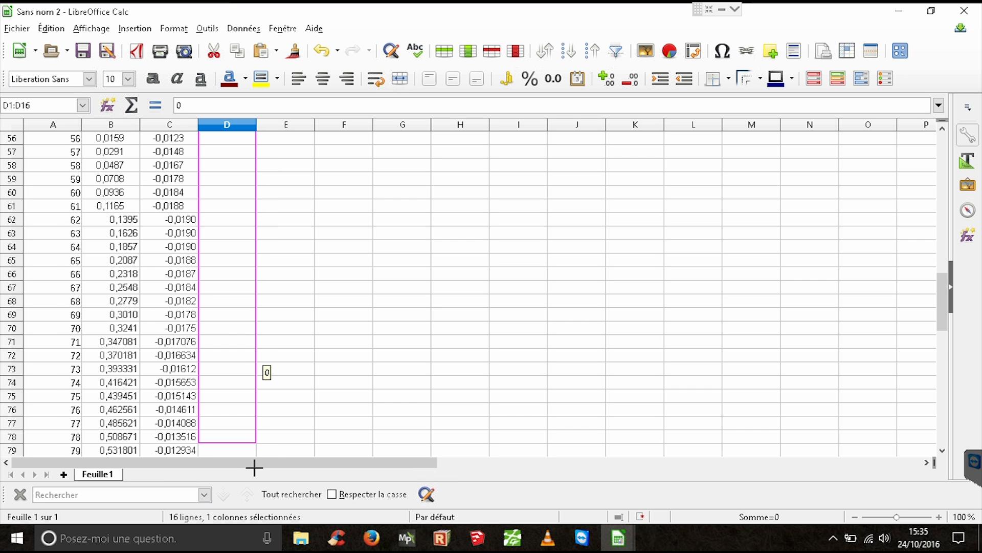
pyautogui.scroll(-3)
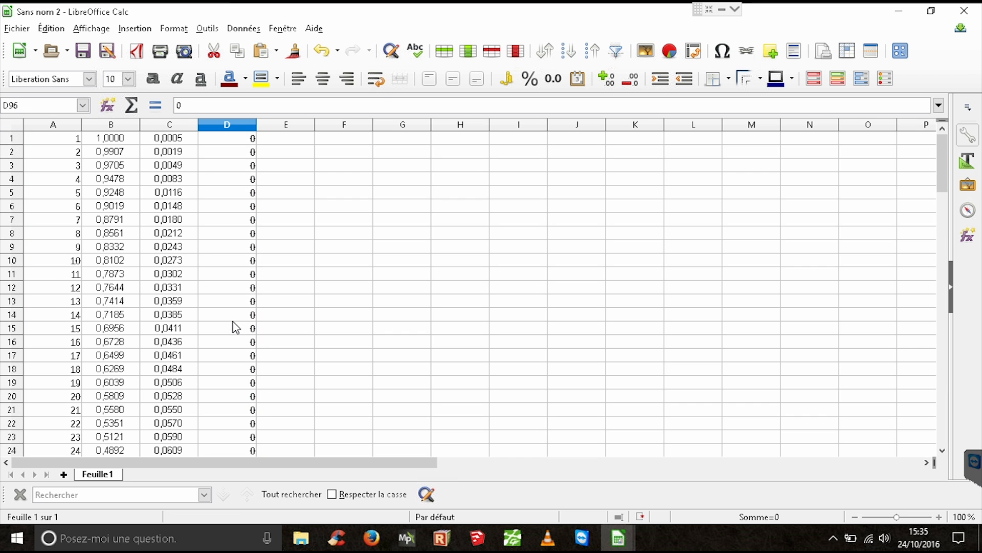
pyautogui.moveTo(160, 154)
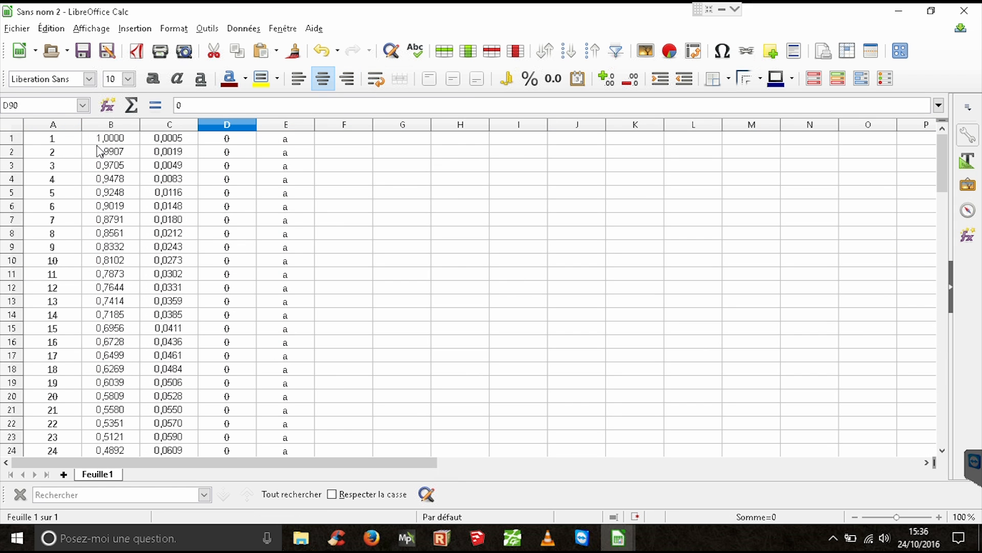
pyautogui.moveTo(18, 133)
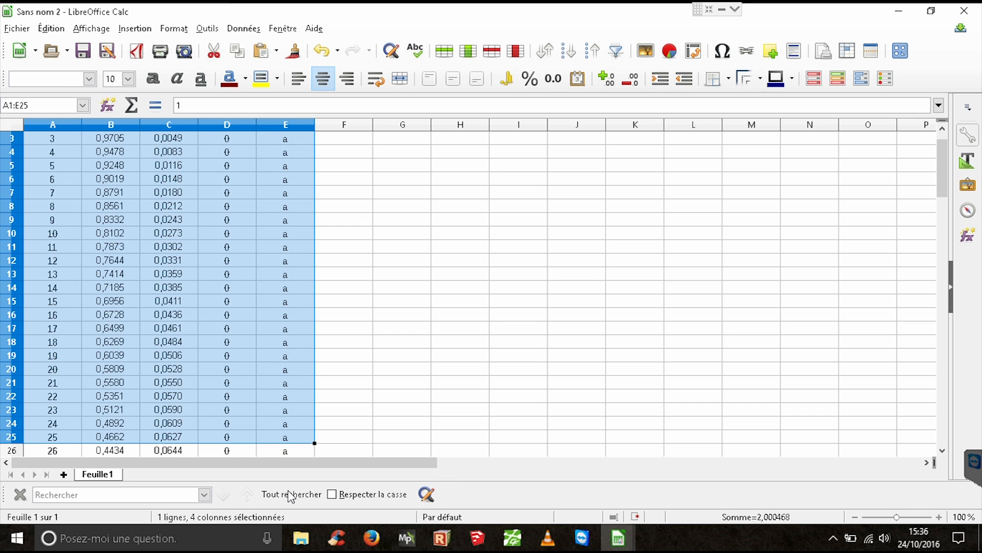
# Format A1:E100 with Anglais (U.S.A.) numbers using dot decimals and six decimal places.
pyautogui.scroll(-3)
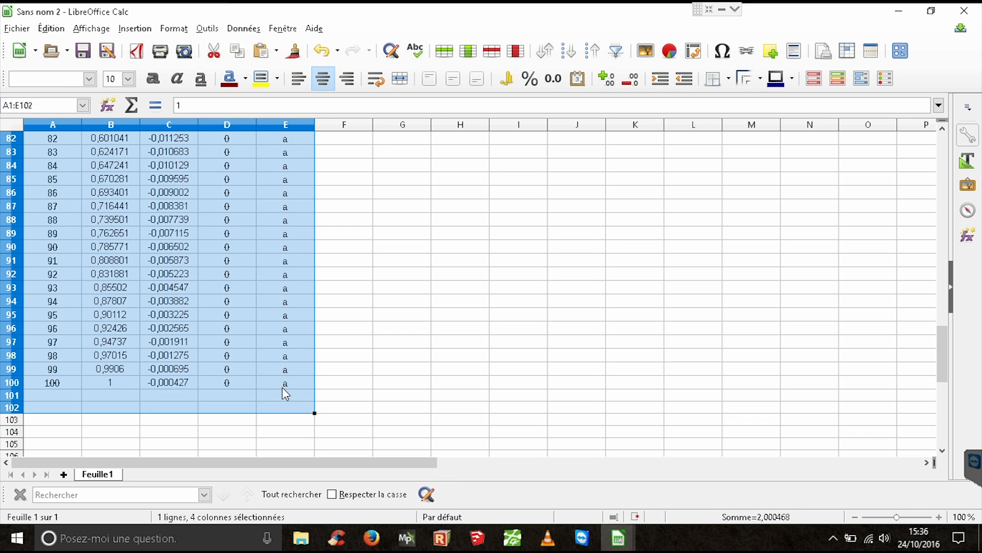
pyautogui.rightClick(286, 382)
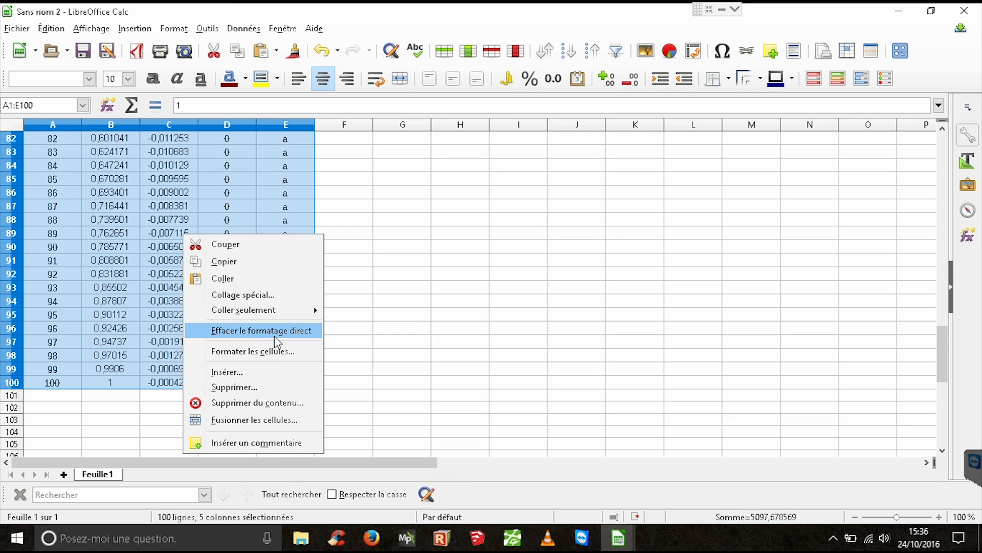
pyautogui.click(253, 351)
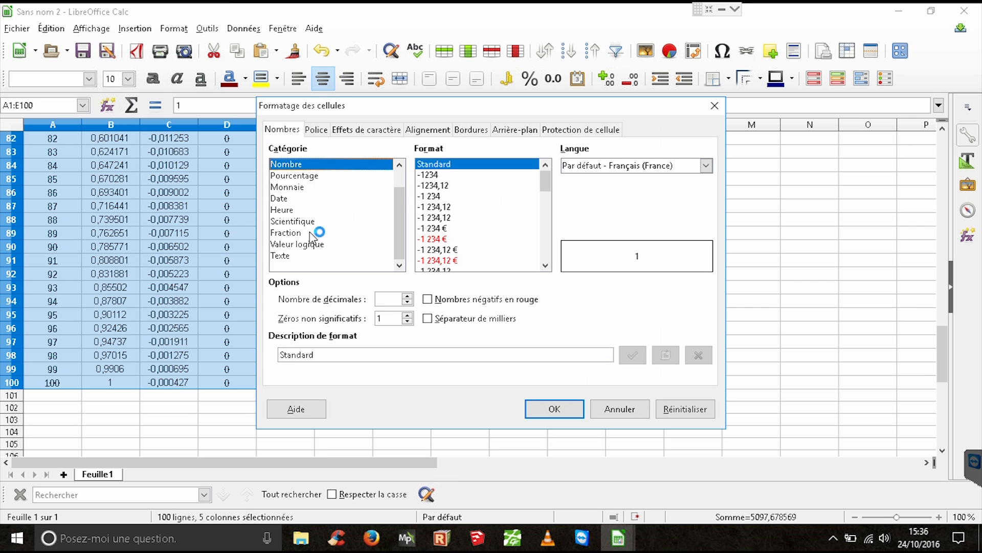
pyautogui.moveTo(417, 283)
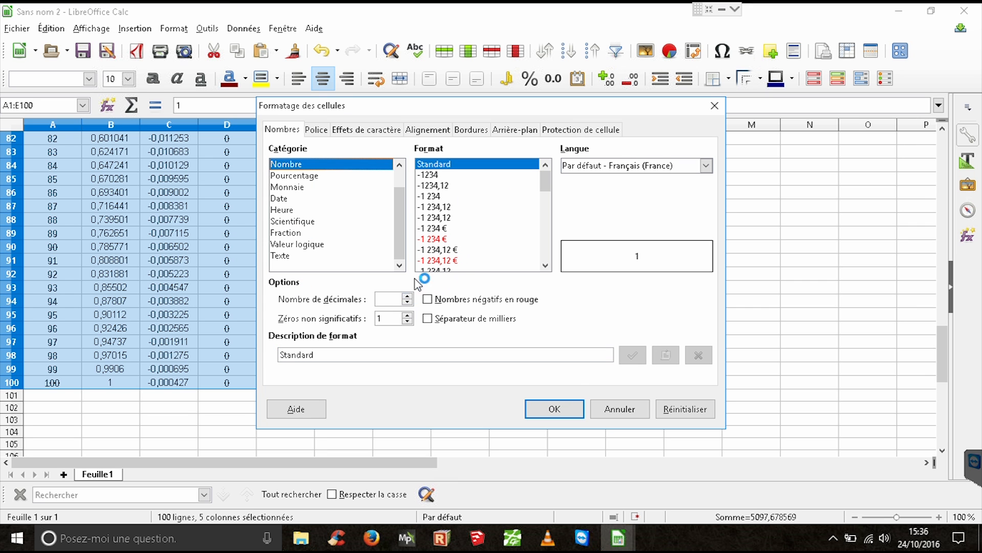
pyautogui.click(704, 166)
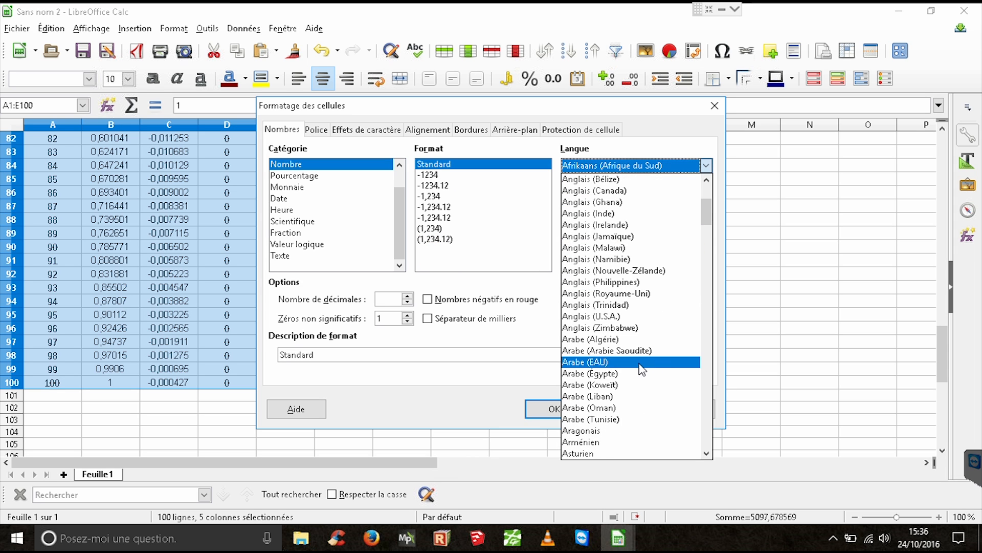
pyautogui.click(590, 316)
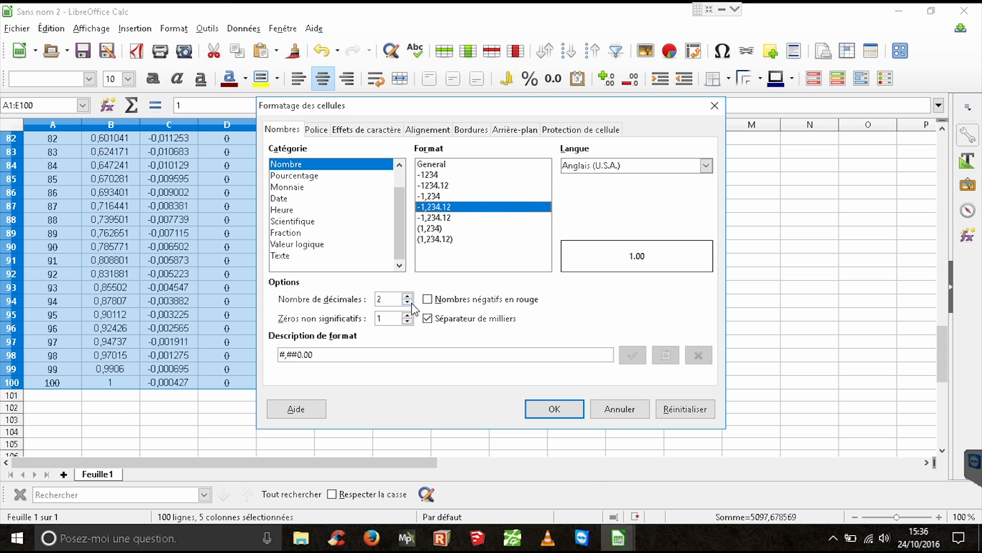
pyautogui.moveTo(443, 263)
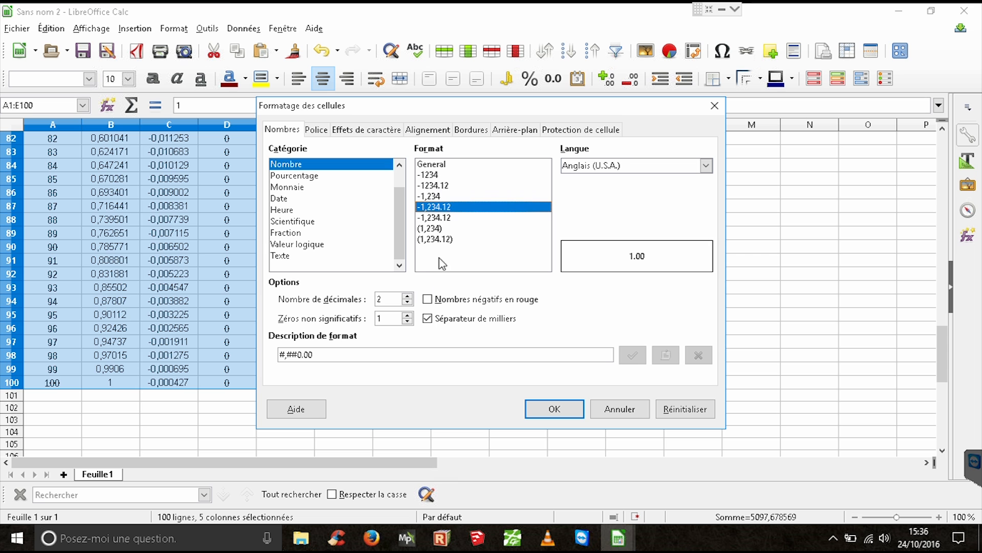
pyautogui.click(554, 409)
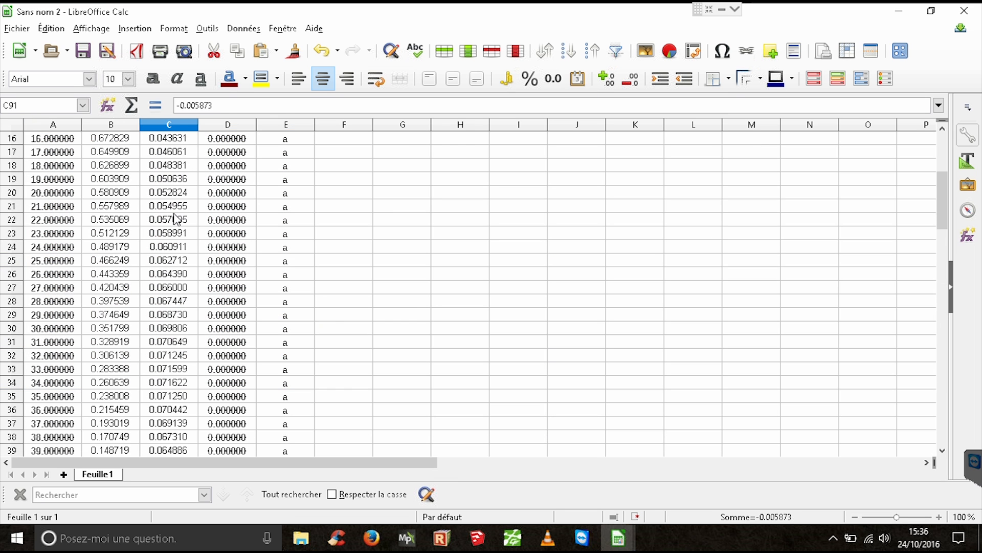
# Save the sheet to Bureau as Texte CSV named 'profil fad.csv'.
pyautogui.scroll(3)
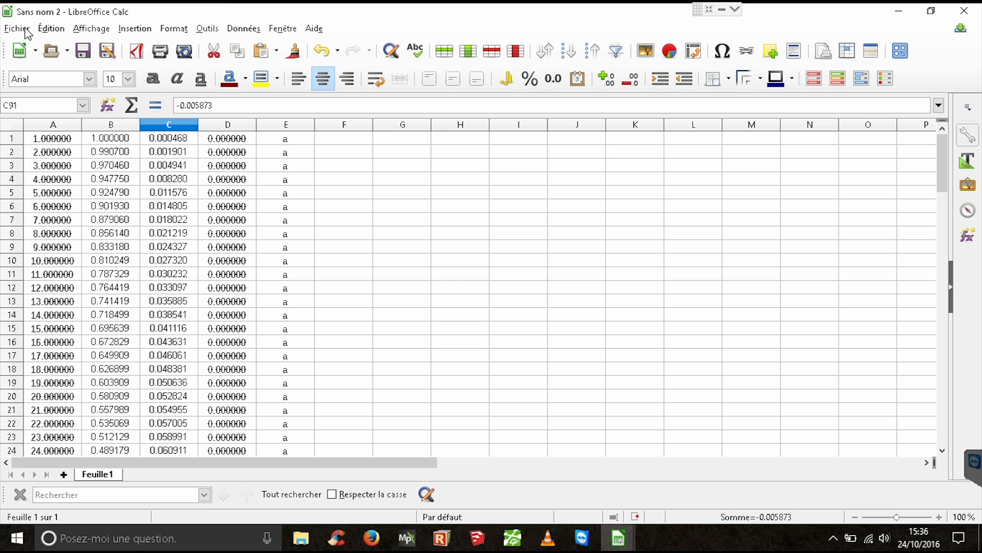
pyautogui.click(16, 29)
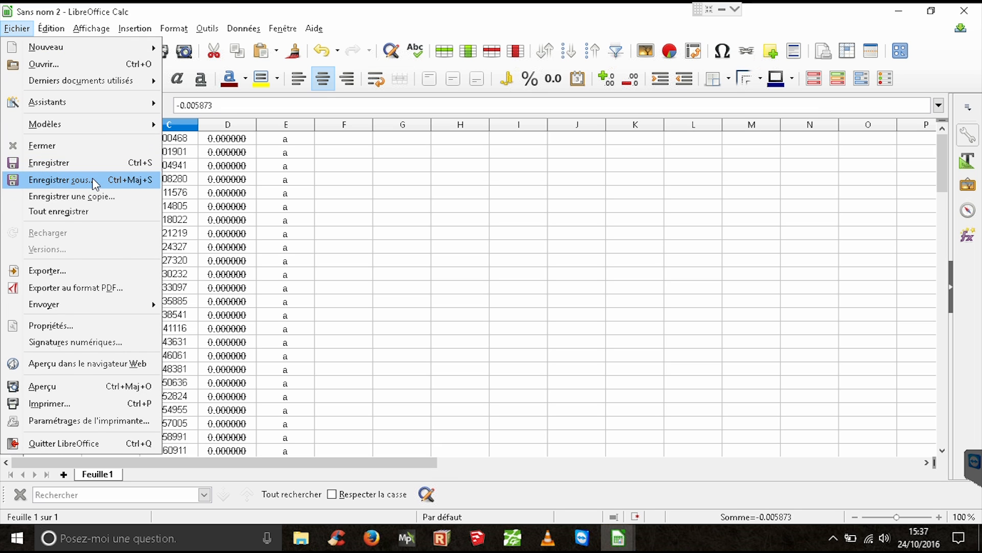
pyautogui.click(59, 180)
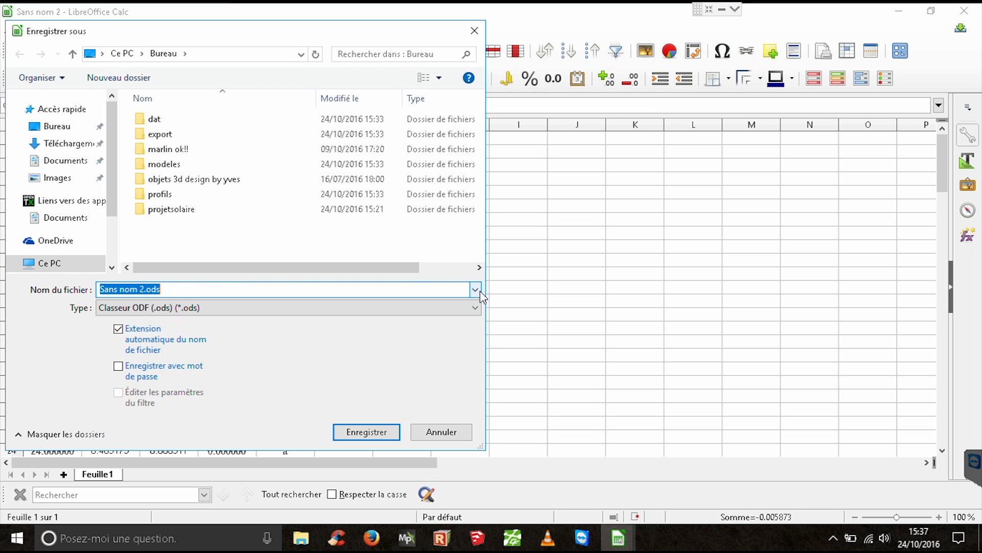
pyautogui.click(475, 308)
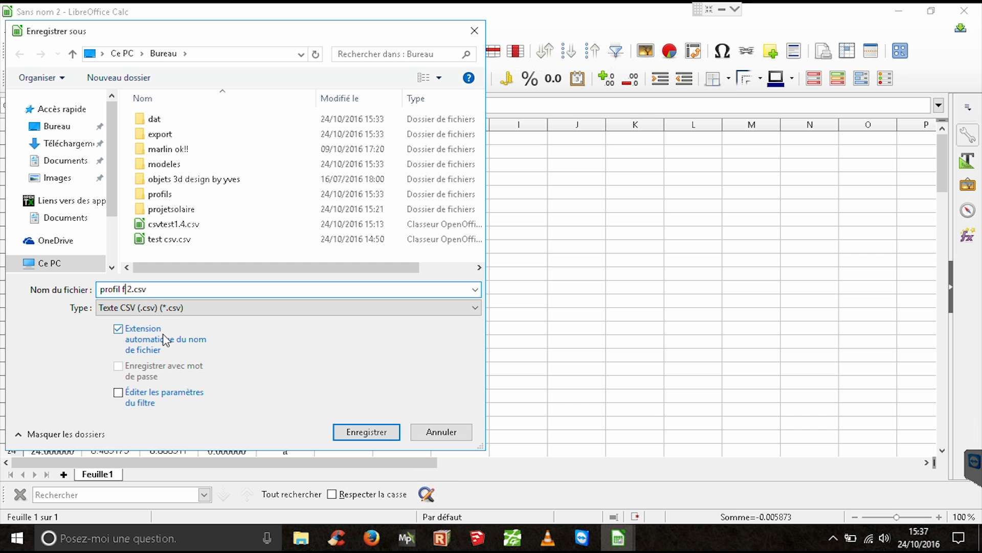
pyautogui.write('ad')
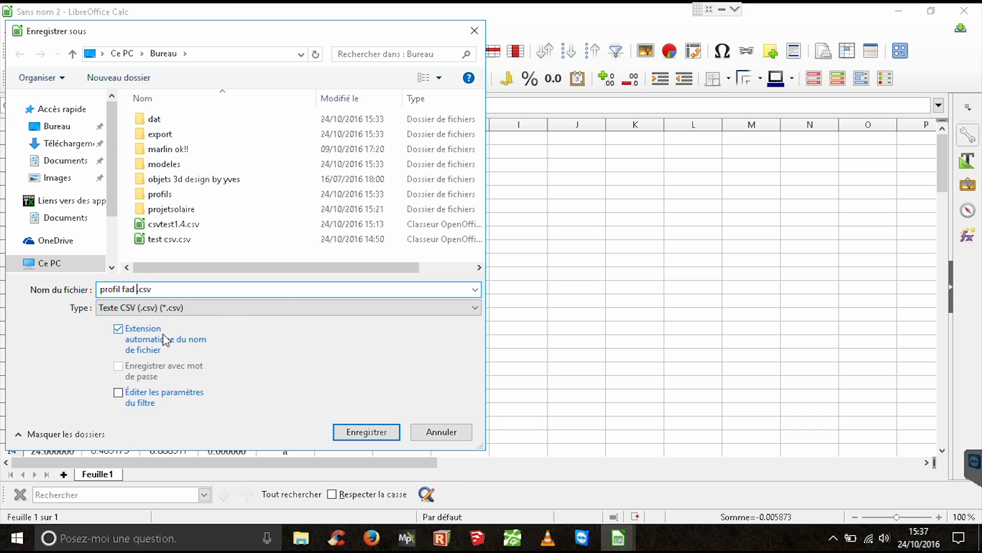
pyautogui.click(366, 431)
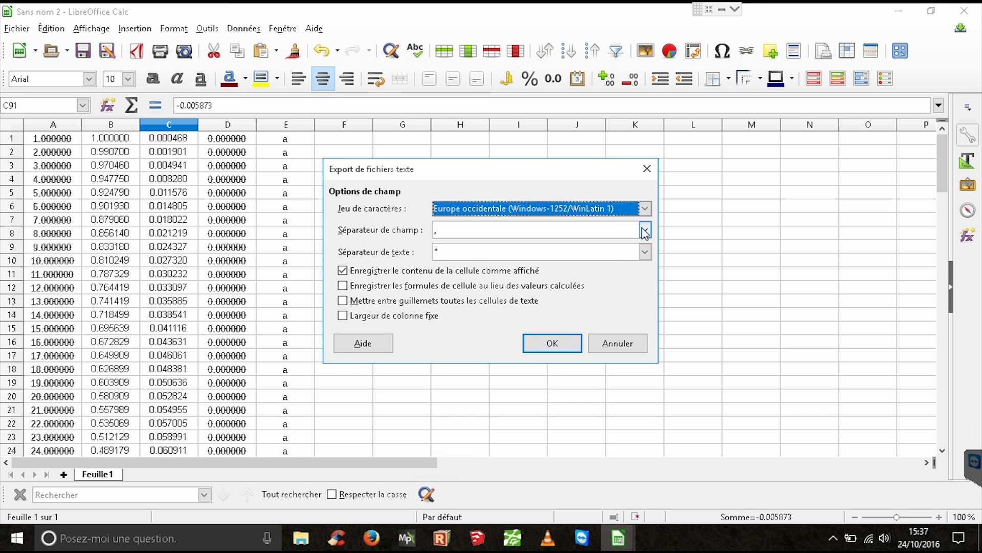
# Export the CSV with a space field separator in the text export options.
pyautogui.click(643, 229)
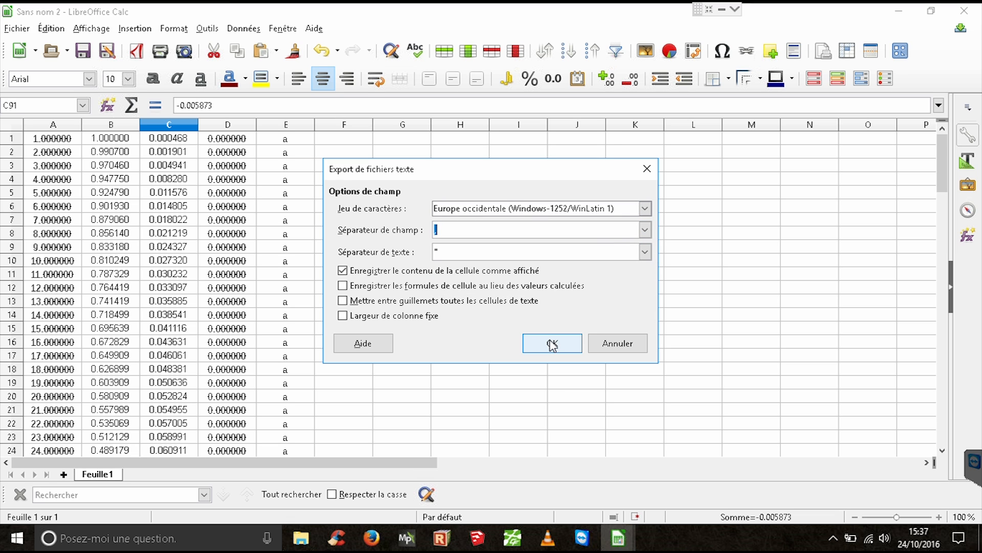
pyautogui.click(551, 343)
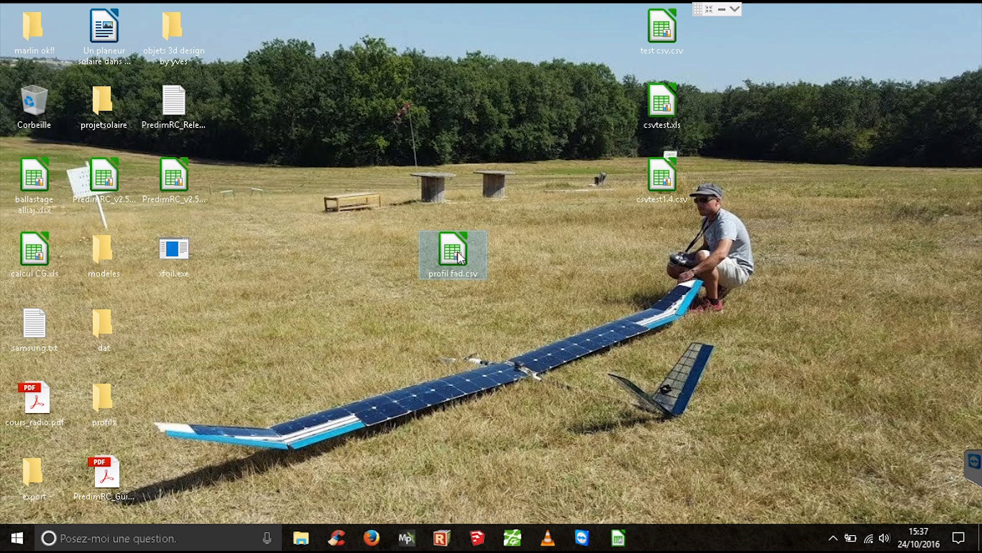
# Switch from the desktop to SketchUp with the TS Importer point file import dialog showing.
pyautogui.doubleClick(453, 253)
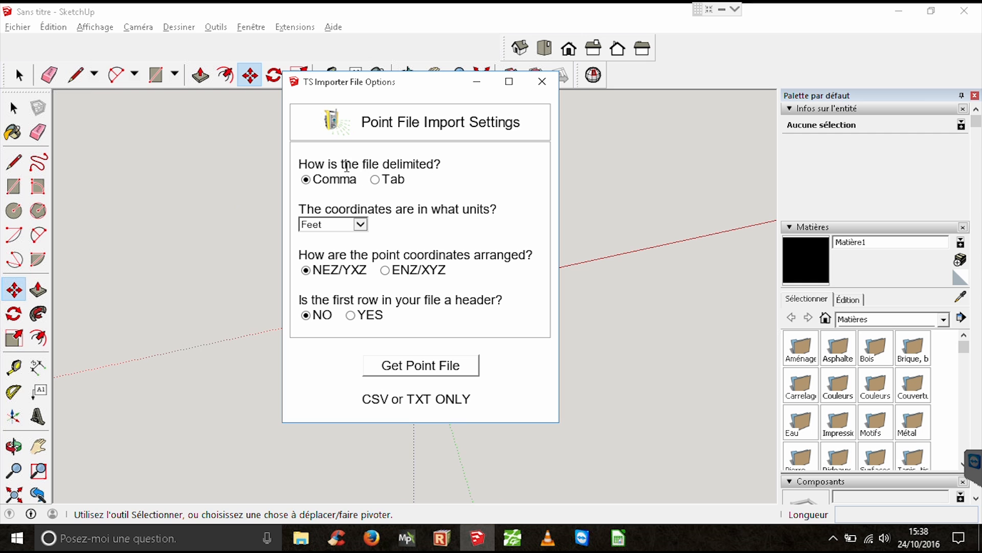
# Set the import to Meters and ENZ/XYZ order and load profil fad.csv as the point file.
pyautogui.click(358, 224)
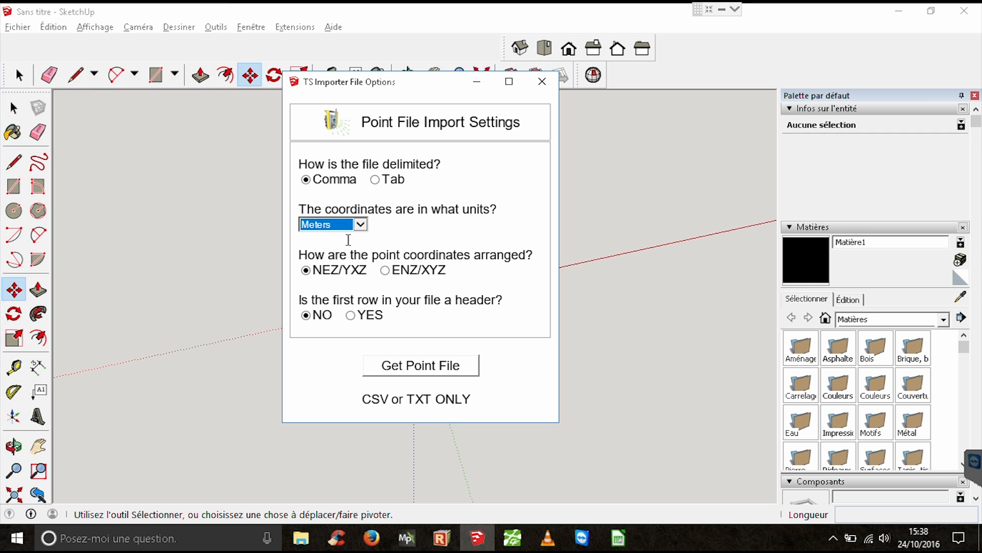
pyautogui.click(385, 269)
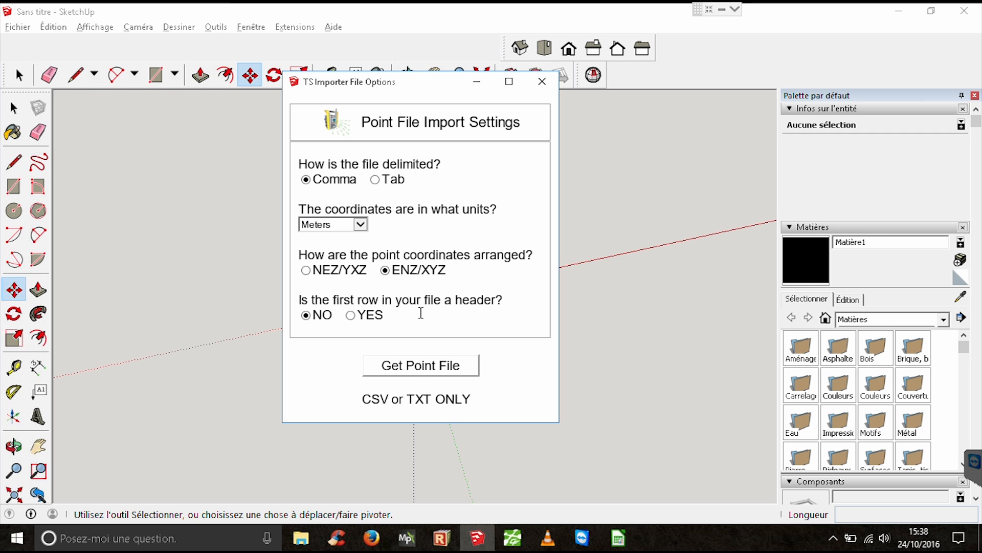
pyautogui.click(420, 364)
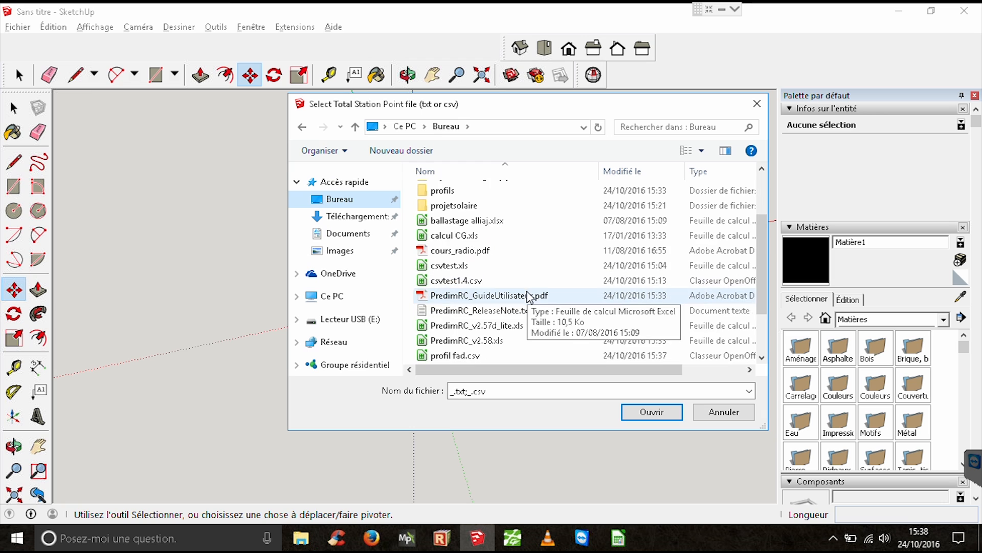
pyautogui.click(651, 412)
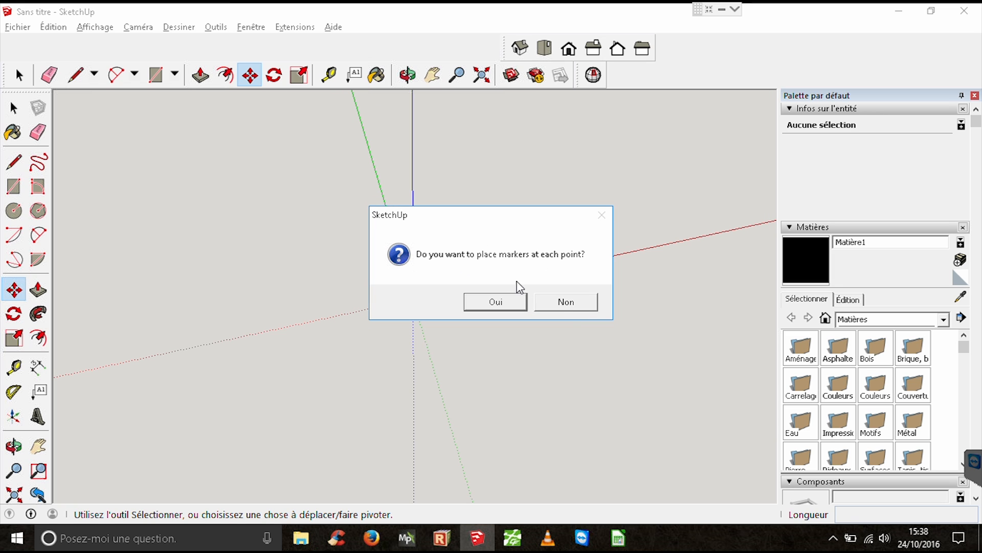
pyautogui.moveTo(565, 307)
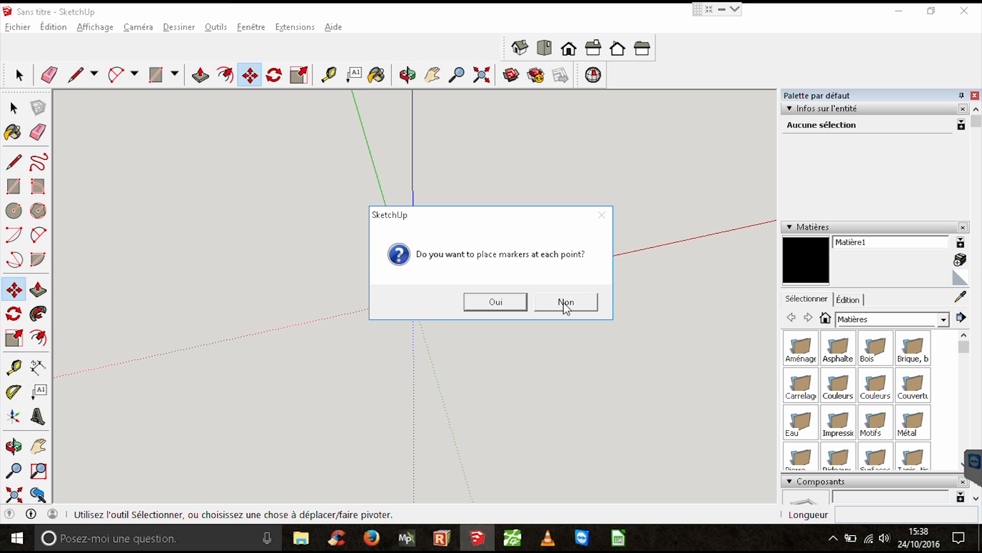
# Decline point markers, draw the path through the points, and colour by layer.
pyautogui.click(565, 301)
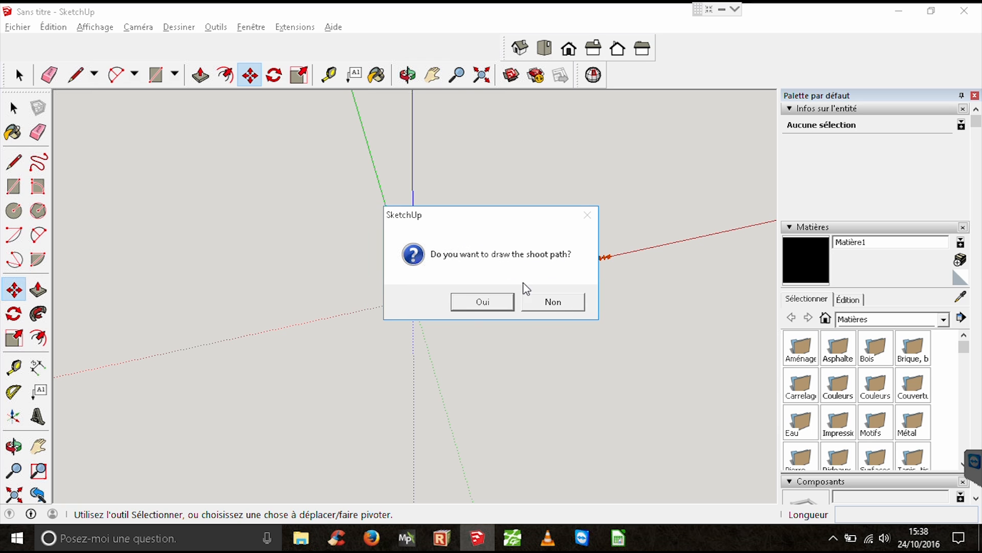
pyautogui.click(482, 301)
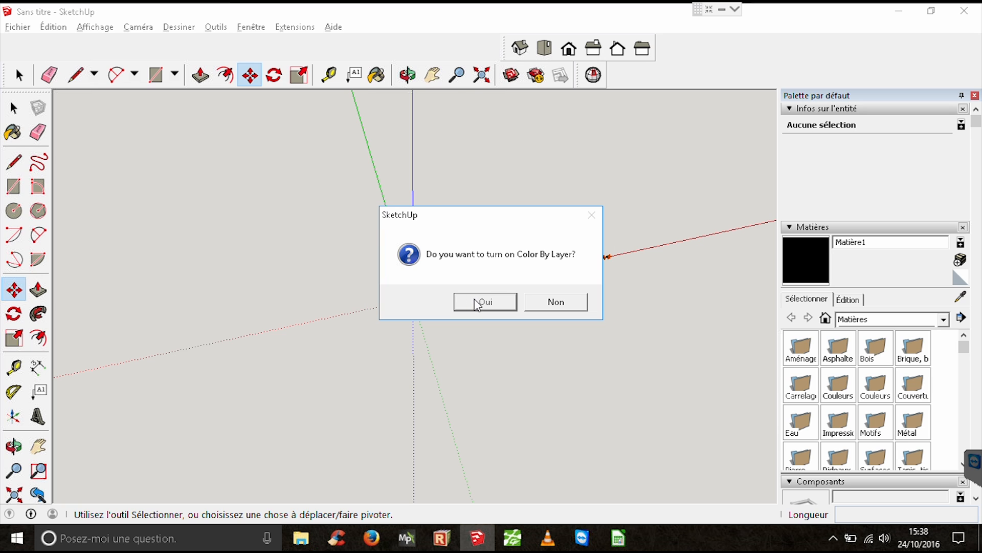
pyautogui.click(484, 301)
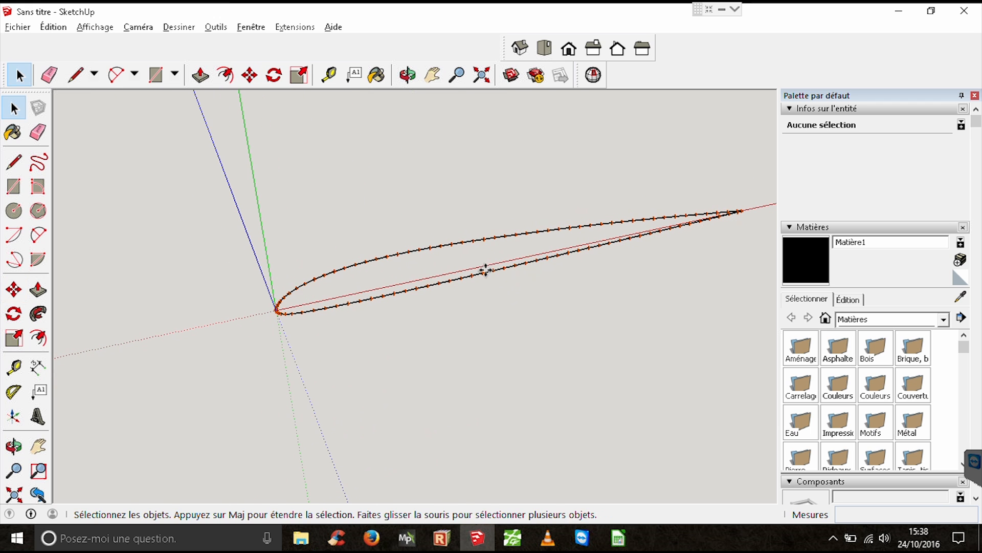
pyautogui.moveTo(348, 272)
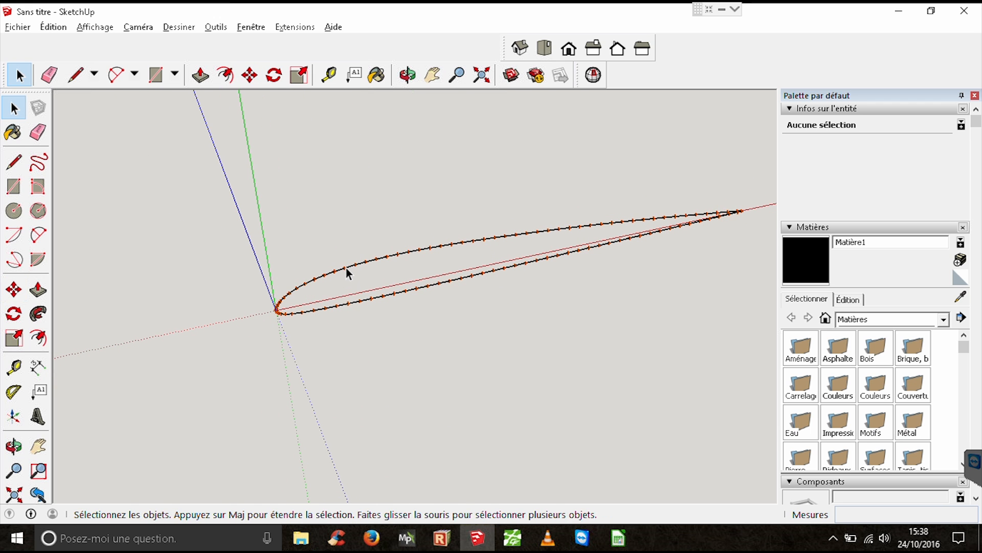
# Paste a copy of the imported airfoil outline group above the original.
pyautogui.click(339, 281)
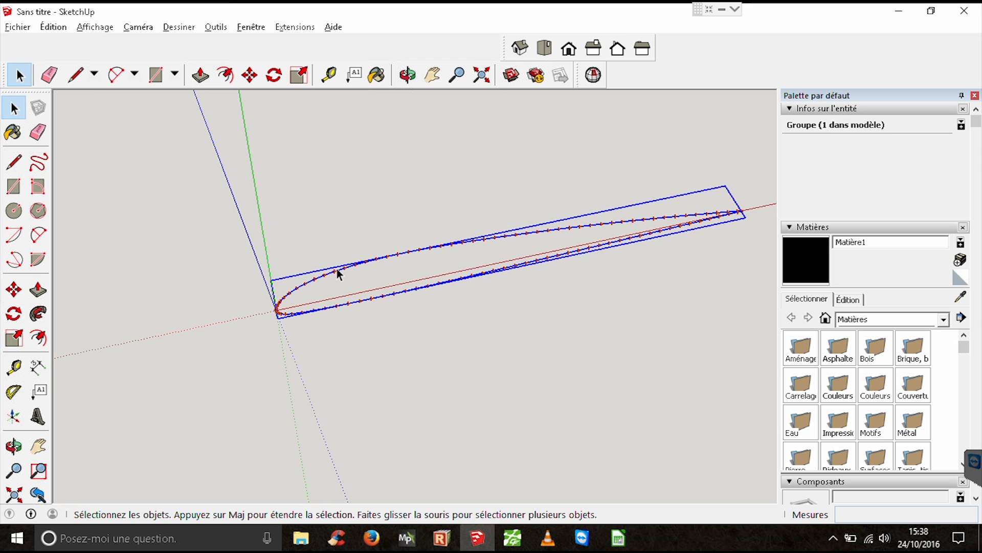
pyautogui.press('ctrl+v')
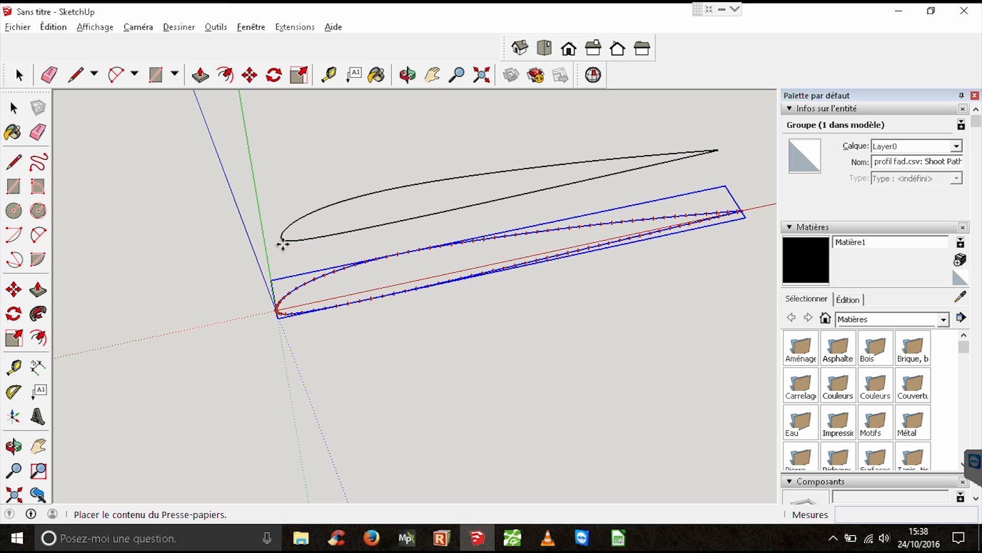
pyautogui.click(432, 75)
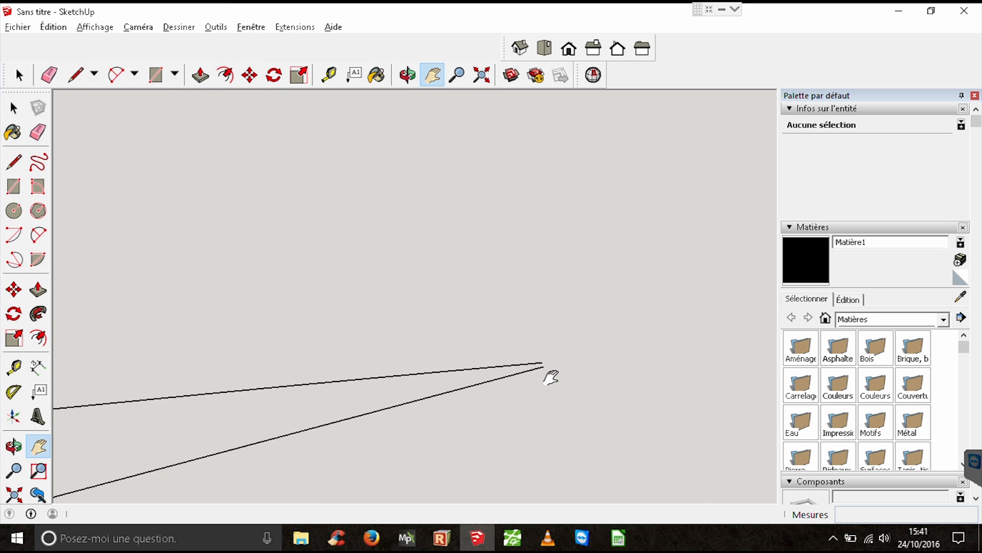
# Draw a line across the copied outline's trailing-edge gap so it becomes a filled face.
pyautogui.click(74, 74)
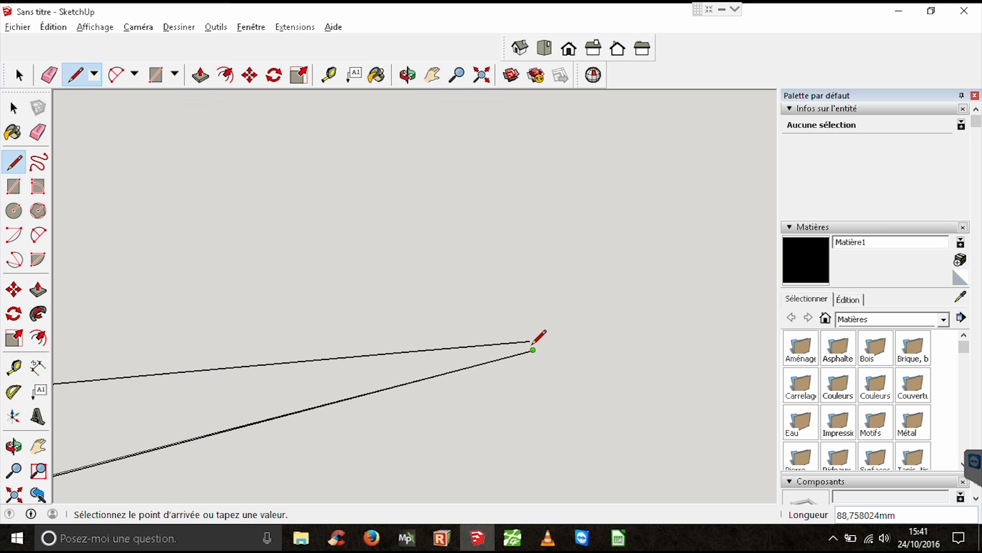
pyautogui.click(532, 350)
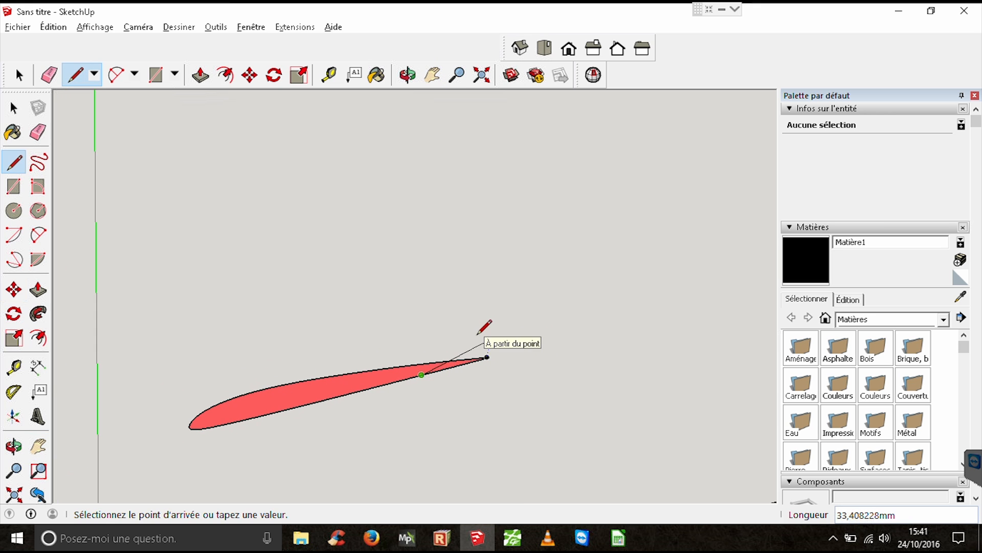
pyautogui.click(432, 74)
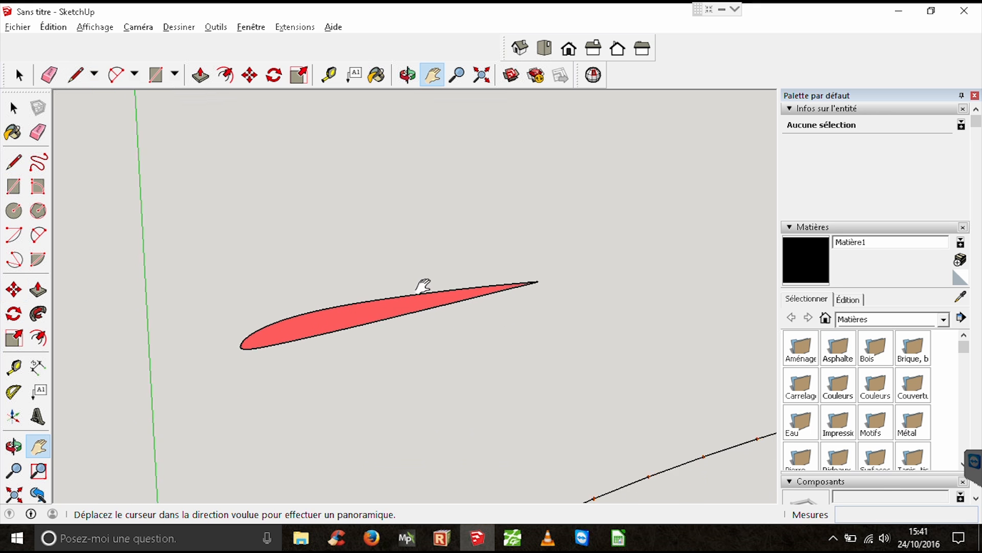